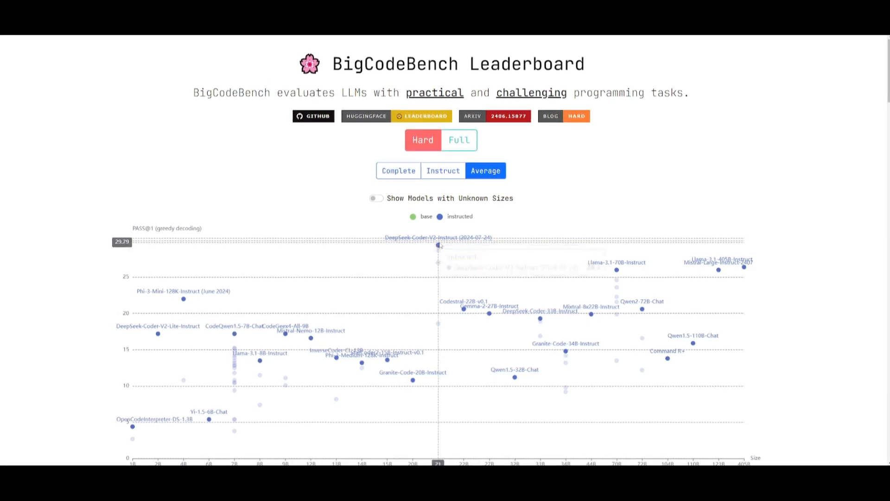
{"action": "mouse_move", "coordinate": [437, 245]}
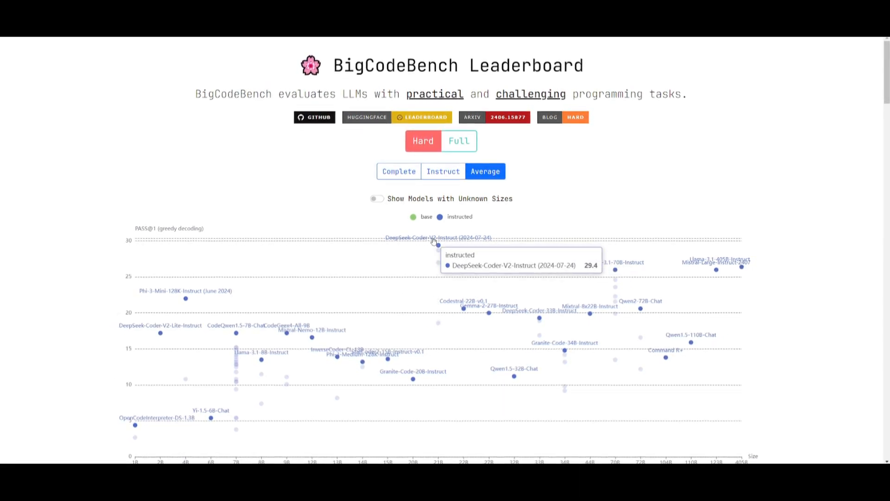
Scroll through the Ollama page and enter the note 'Leave a comment bellow'.
{"action": "scroll", "scroll_direction": "down", "scroll_amount": 3}
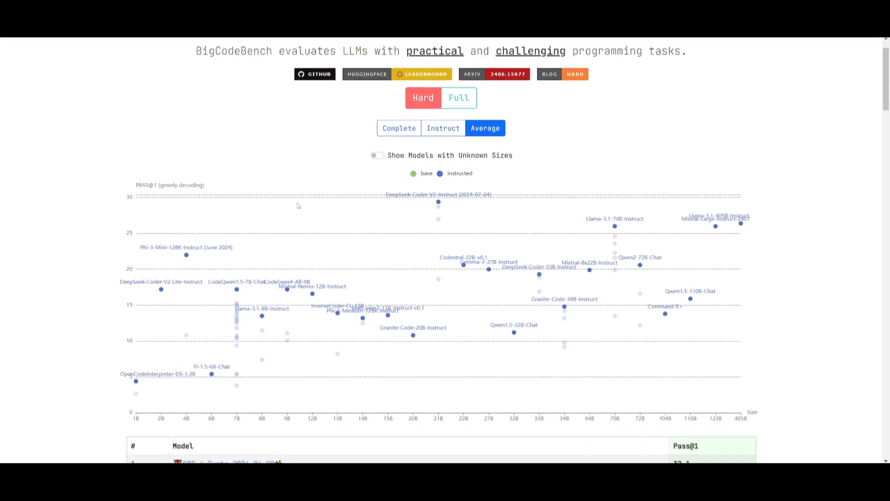
{"action": "scroll", "scroll_direction": "down", "scroll_amount": 3}
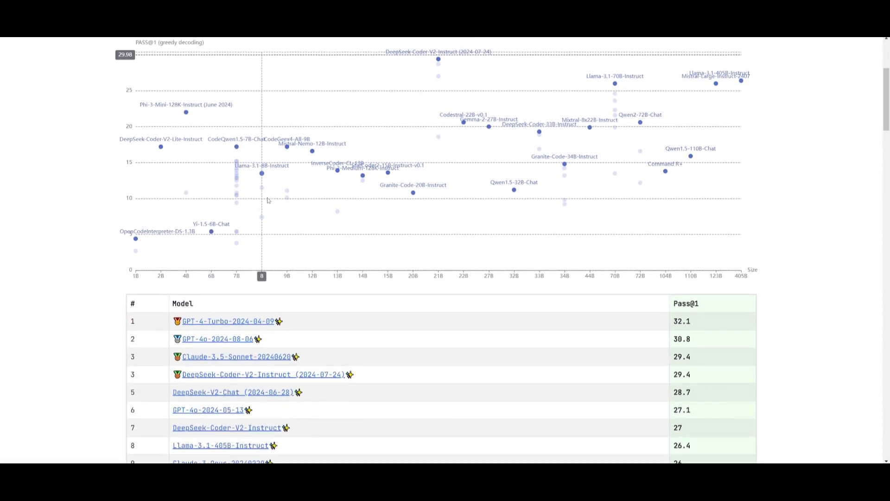
{"action": "scroll", "scroll_direction": "down", "scroll_amount": 3}
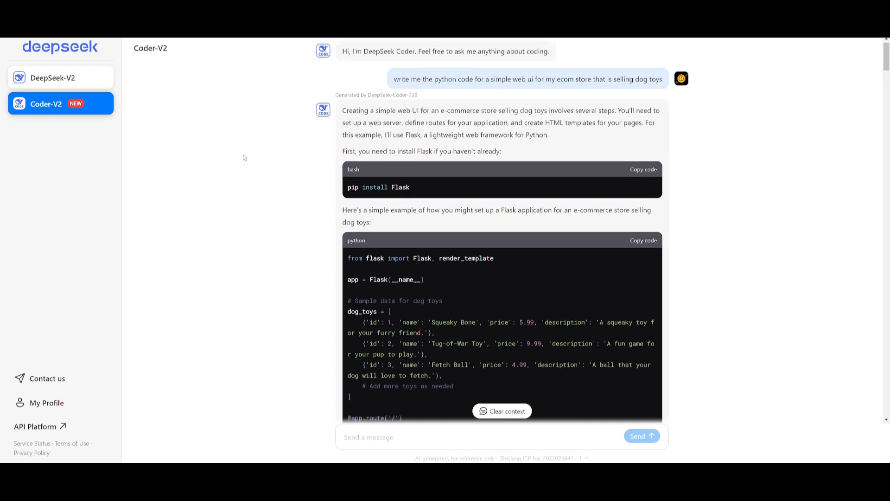
{"action": "scroll", "scroll_direction": "down", "scroll_amount": 3}
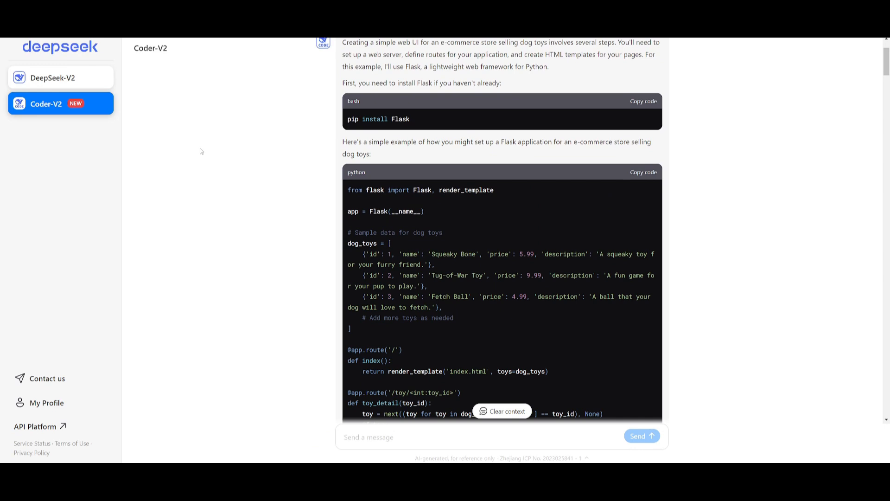
{"action": "scroll", "scroll_direction": "down", "scroll_amount": 3}
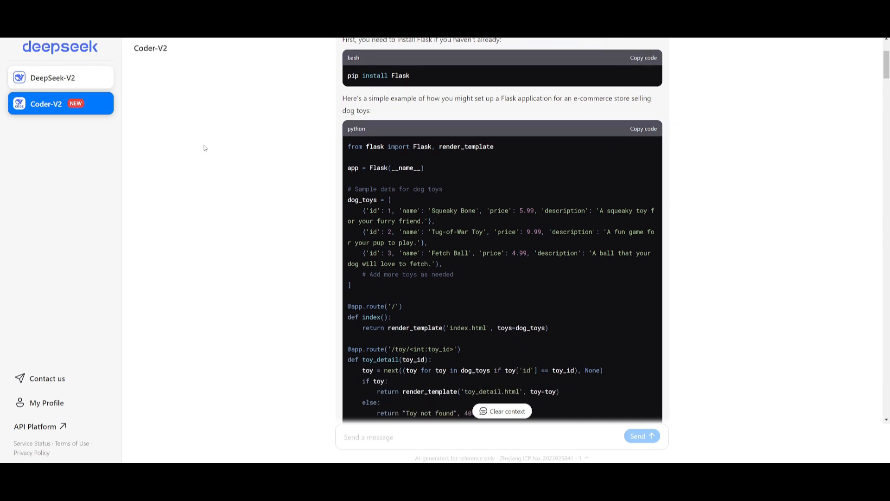
{"action": "scroll", "scroll_direction": "down", "scroll_amount": 3}
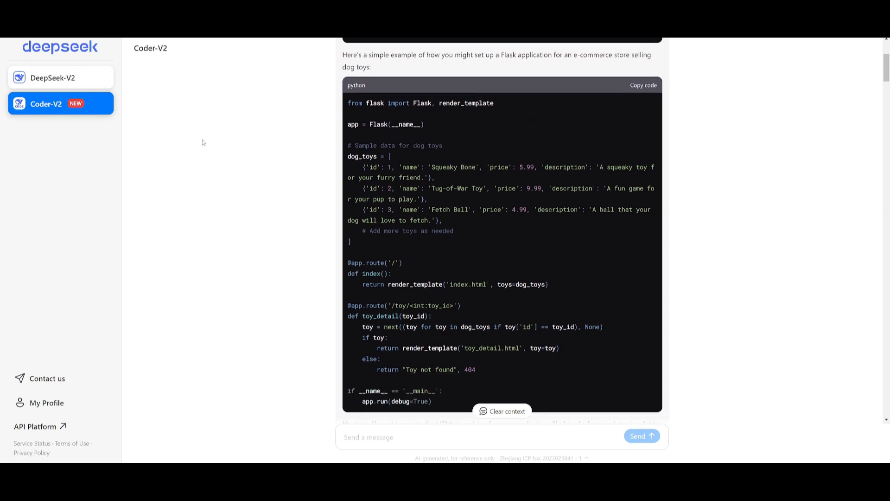
{"action": "scroll", "scroll_direction": "down", "scroll_amount": 3}
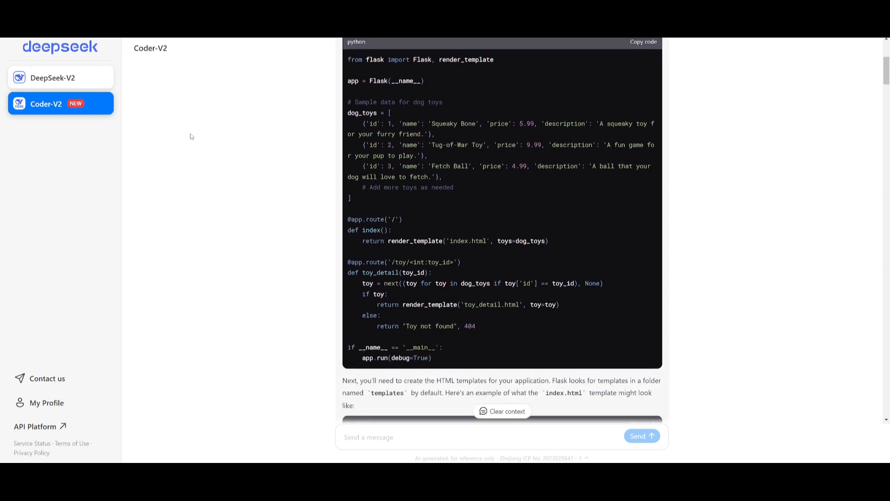
{"action": "scroll", "scroll_direction": "down", "scroll_amount": 3}
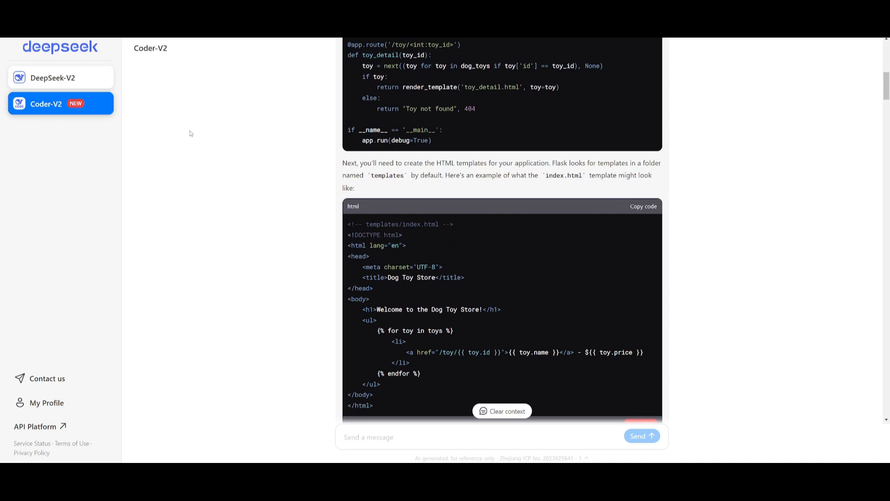
{"action": "scroll", "scroll_direction": "down", "scroll_amount": 3}
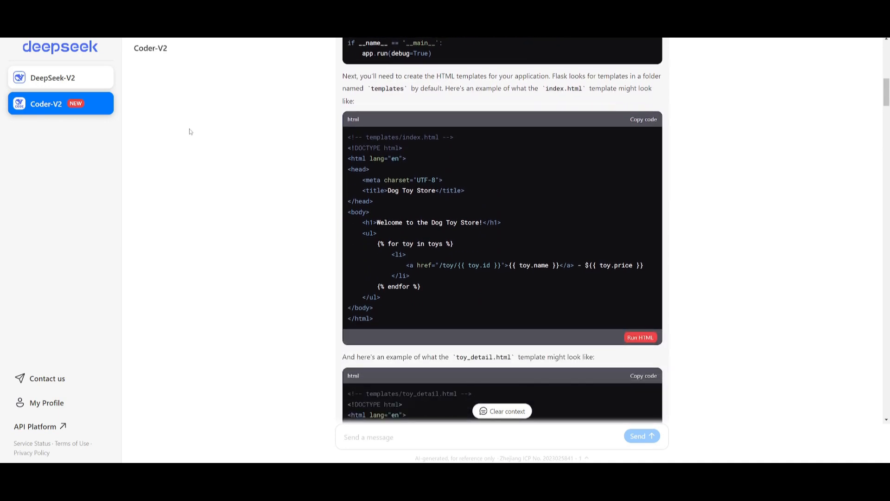
{"action": "scroll", "scroll_direction": "down", "scroll_amount": 3}
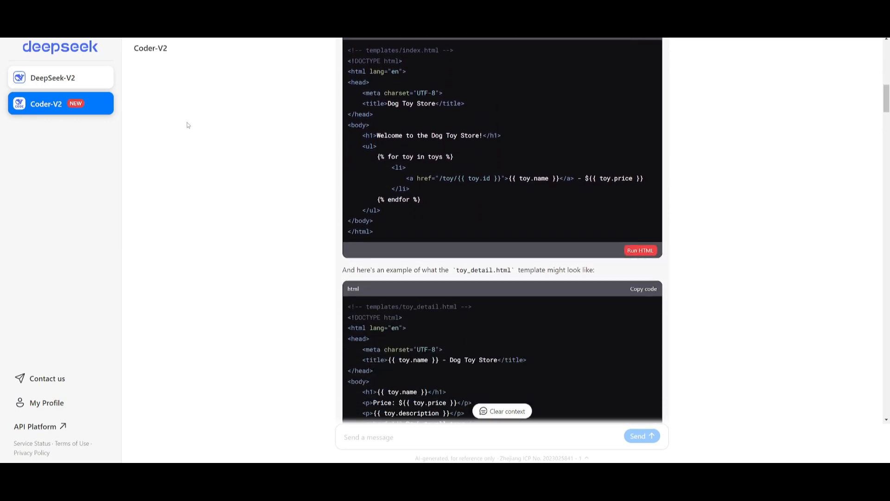
{"action": "scroll", "scroll_direction": "down", "scroll_amount": 3}
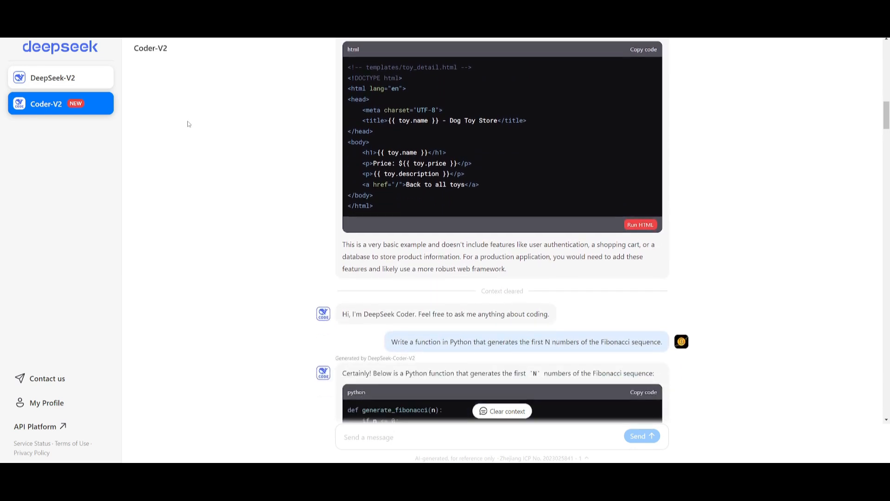
{"action": "scroll", "scroll_direction": "down", "scroll_amount": 3}
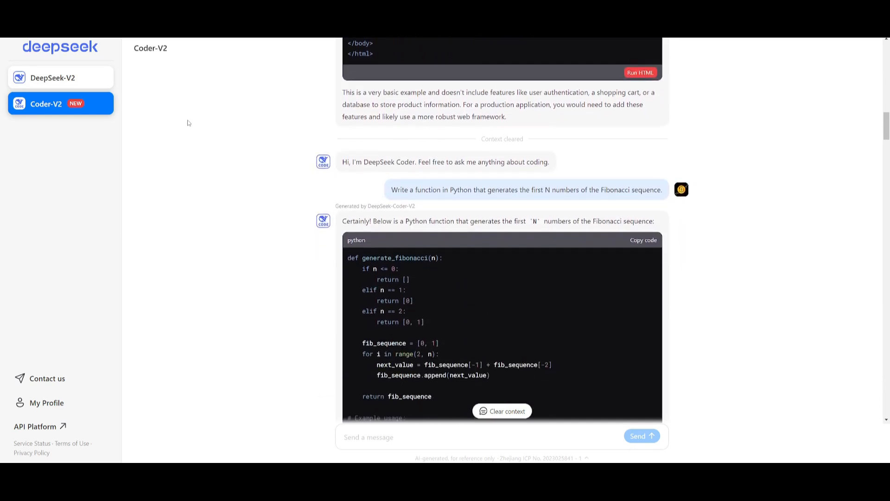
{"action": "scroll", "scroll_direction": "down", "scroll_amount": 3}
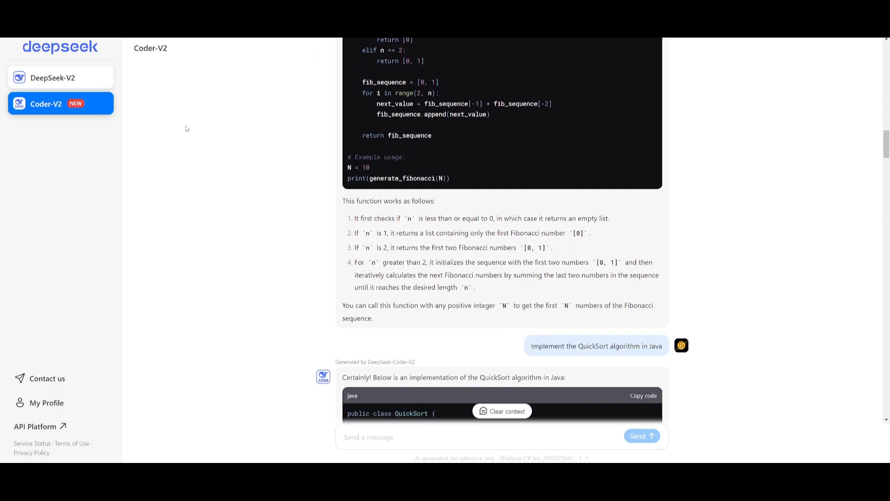
{"action": "scroll", "scroll_direction": "down", "scroll_amount": 3}
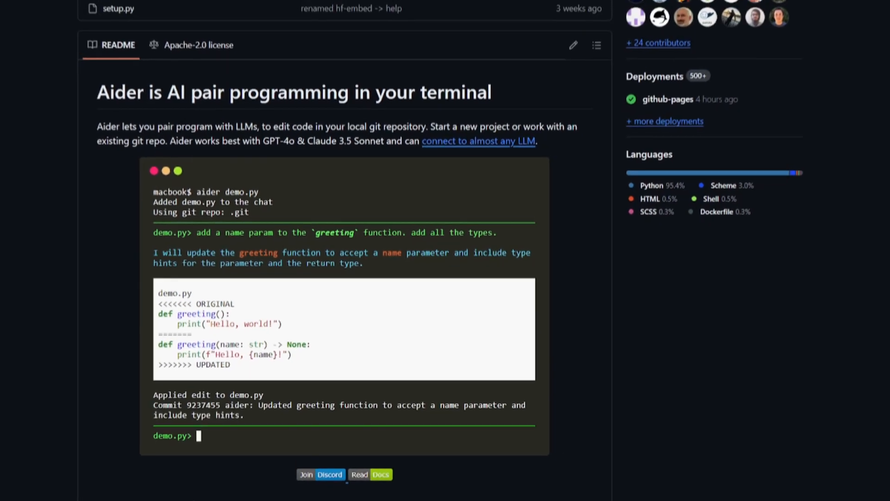
{"action": "scroll", "scroll_direction": "down", "scroll_amount": 3}
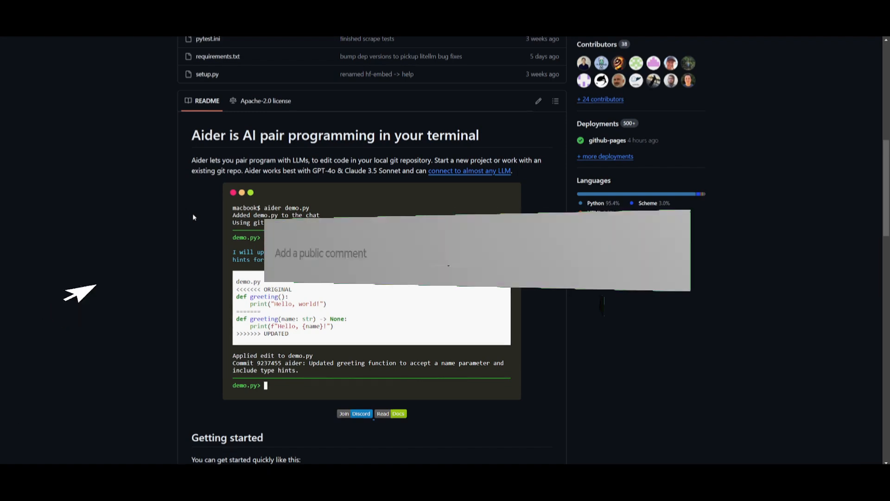
{"action": "type", "text": "Leav"}
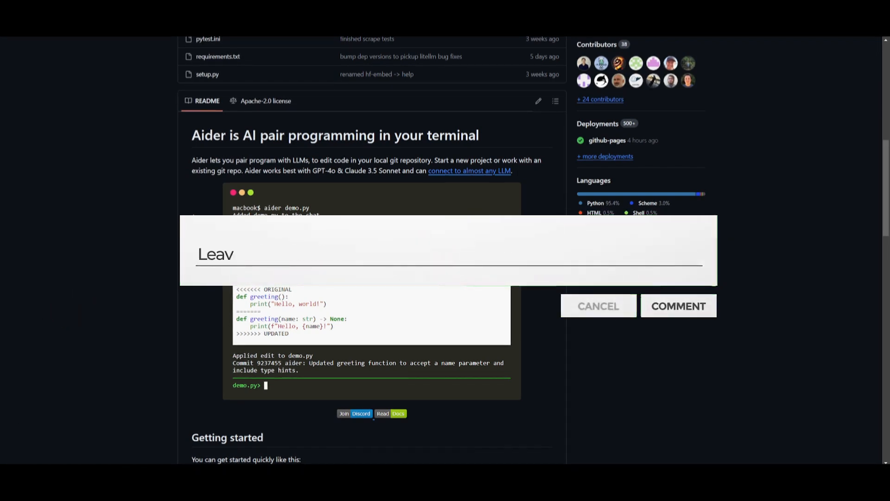
{"action": "type", "text": "e a comment bellow"}
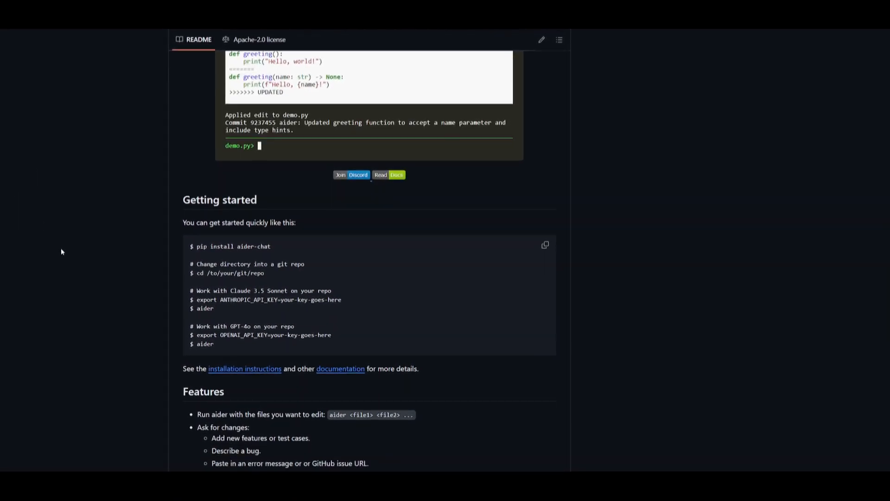
Download the Ollama for Windows (Preview) installer from the Download page.
{"action": "scroll", "scroll_direction": "down", "scroll_amount": 3}
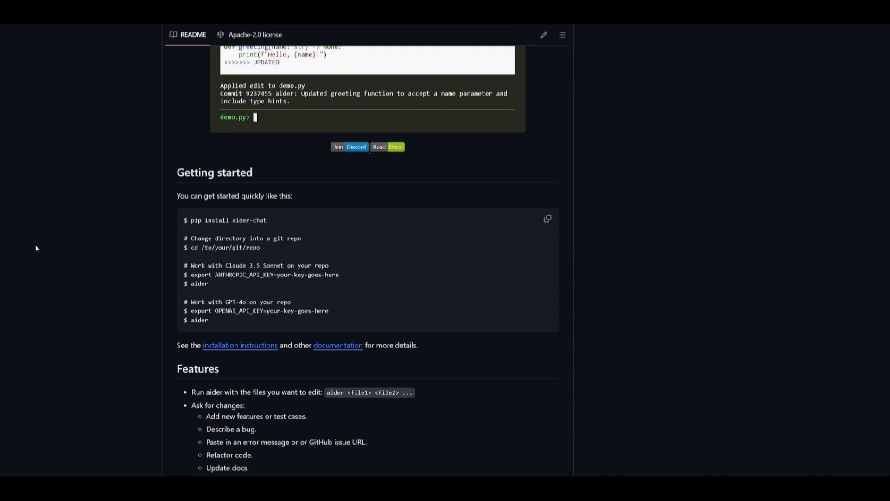
{"action": "scroll", "scroll_direction": "up", "scroll_amount": 3}
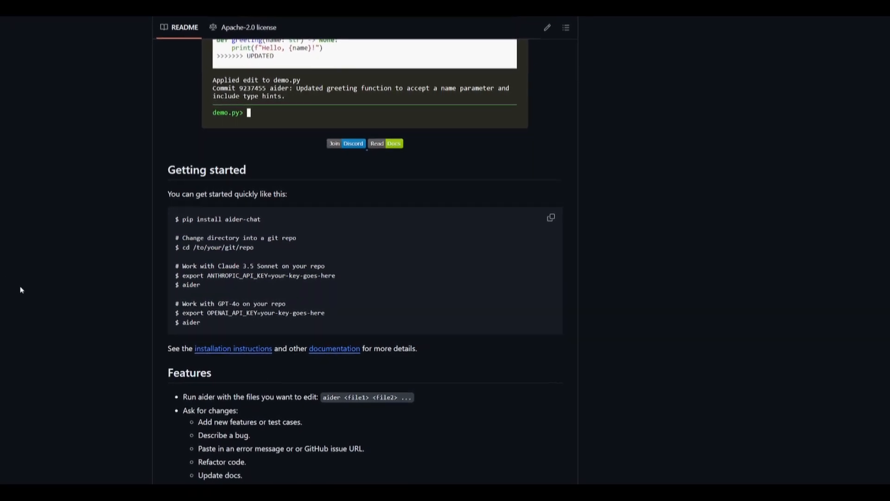
{"action": "scroll", "scroll_direction": "down", "scroll_amount": 3}
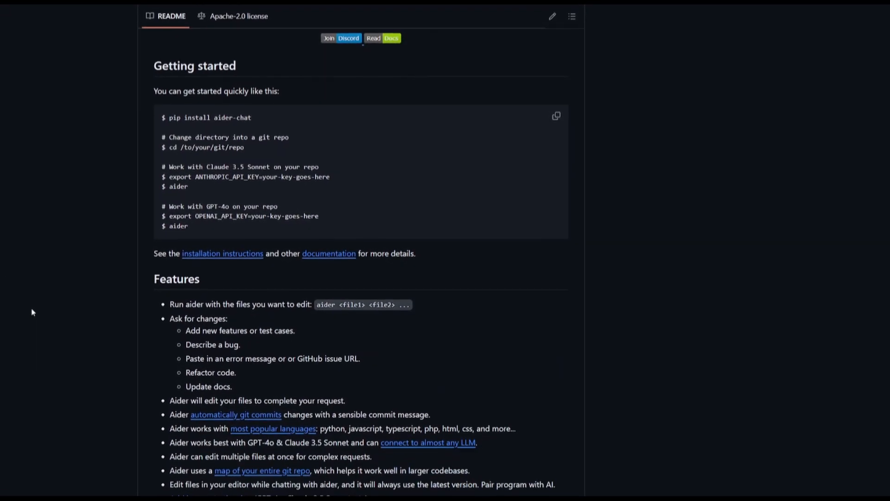
{"action": "scroll", "scroll_direction": "down", "scroll_amount": 3}
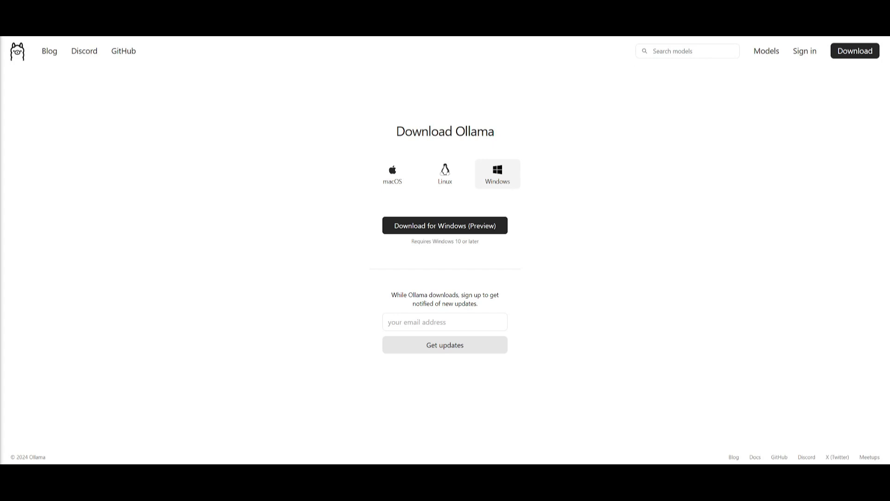
{"action": "mouse_move", "coordinate": [392, 173]}
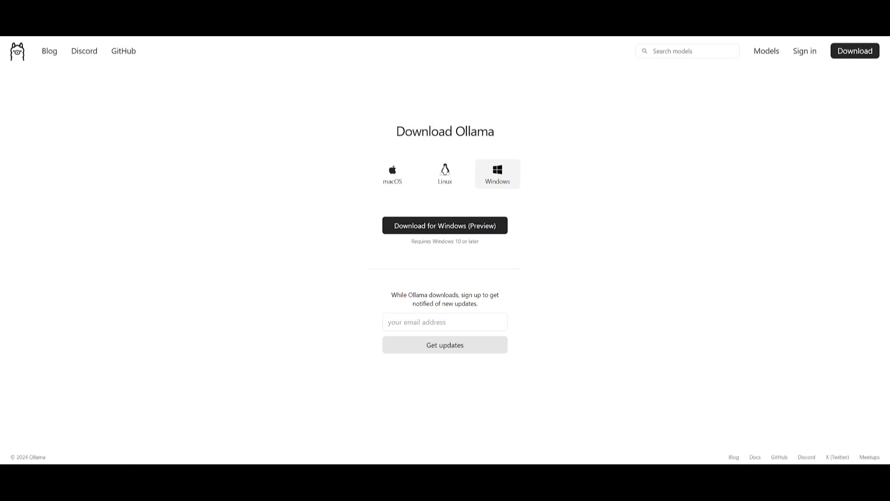
{"action": "left_click", "coordinate": [444, 226]}
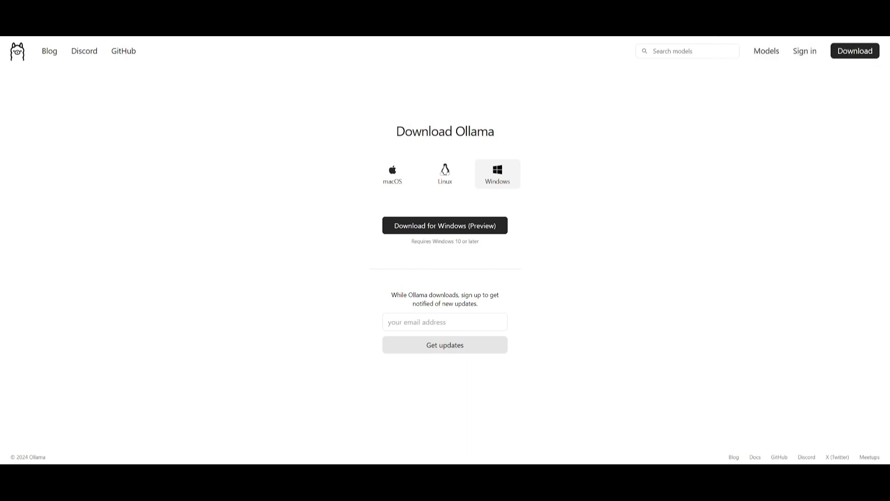
Run the downloaded OllamaSetup and start the installation from the setup wizard.
{"action": "left_click", "coordinate": [444, 225]}
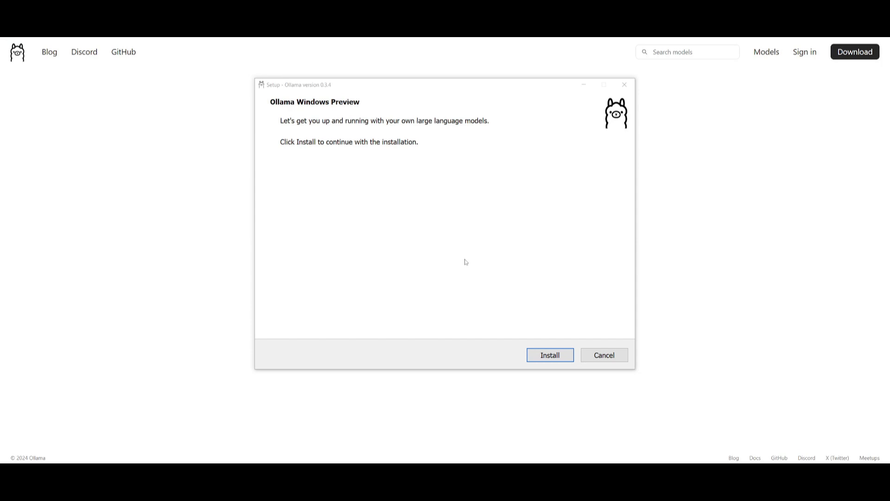
{"action": "left_click", "coordinate": [548, 356]}
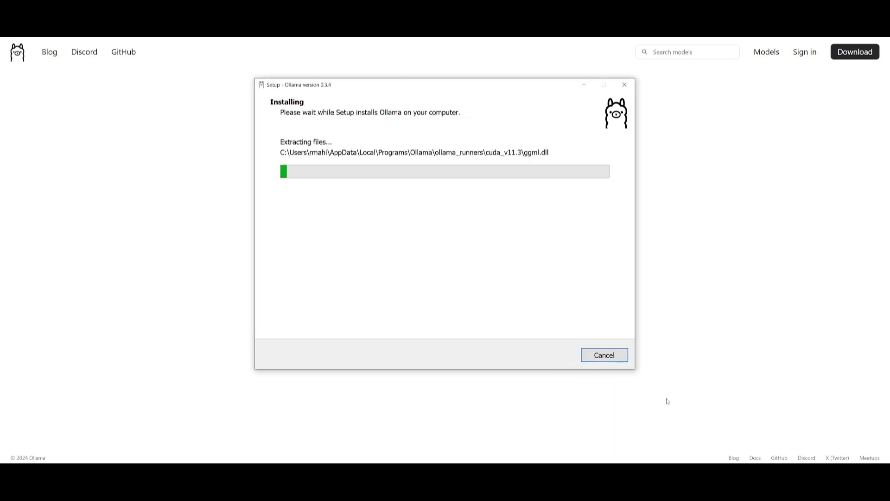
{"action": "mouse_move", "coordinate": [770, 353]}
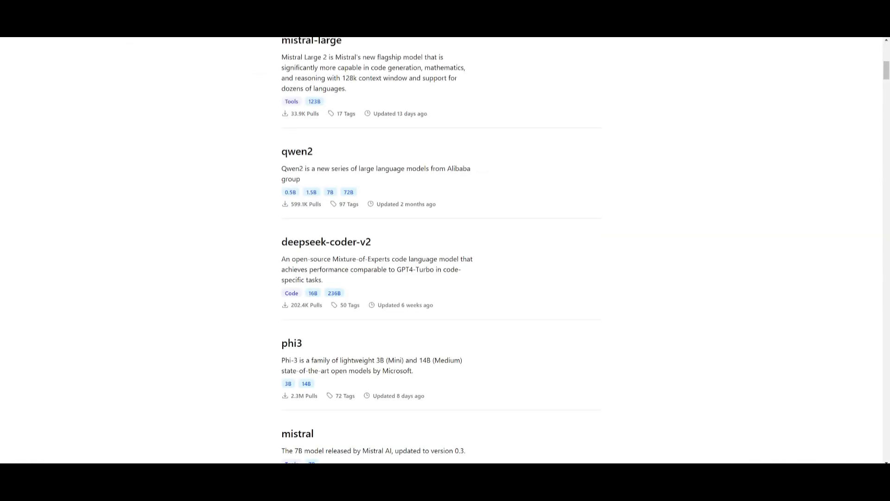
Keep the 16b tag and copy the 'ollama run deepseek-coder-v2' command.
{"action": "scroll", "scroll_direction": "up", "scroll_amount": 3}
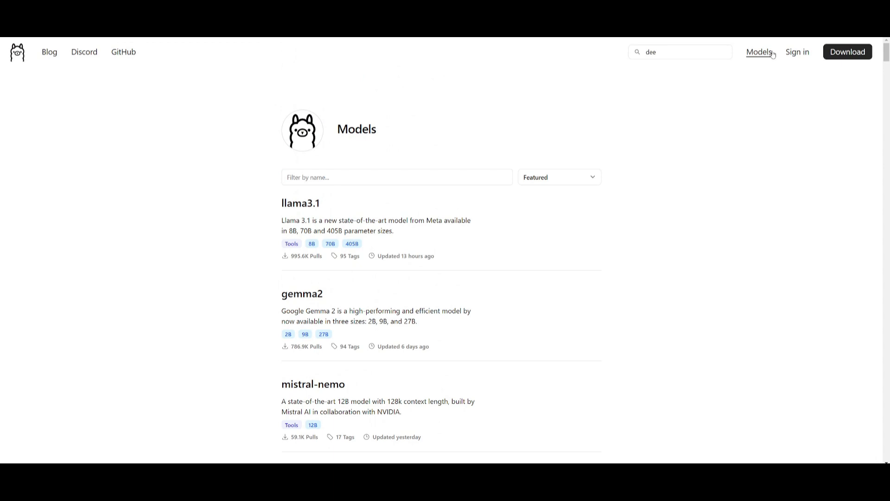
{"action": "scroll", "scroll_direction": "down", "scroll_amount": 3}
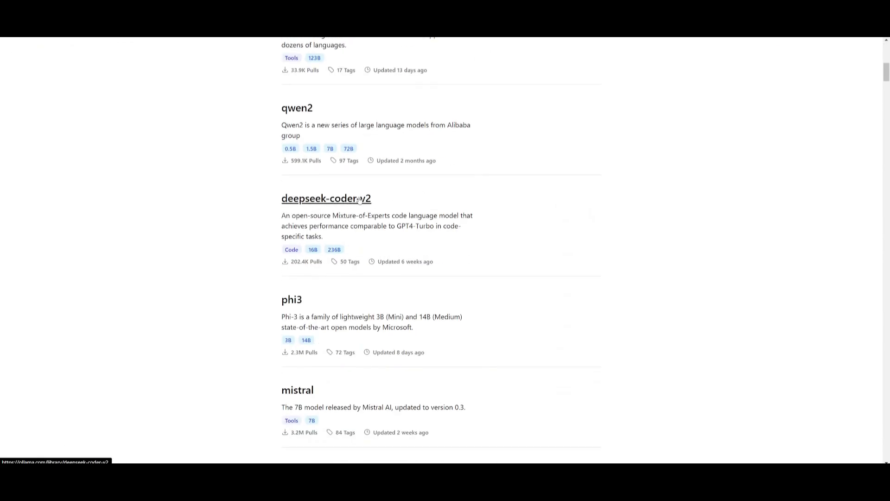
{"action": "left_click", "coordinate": [325, 199]}
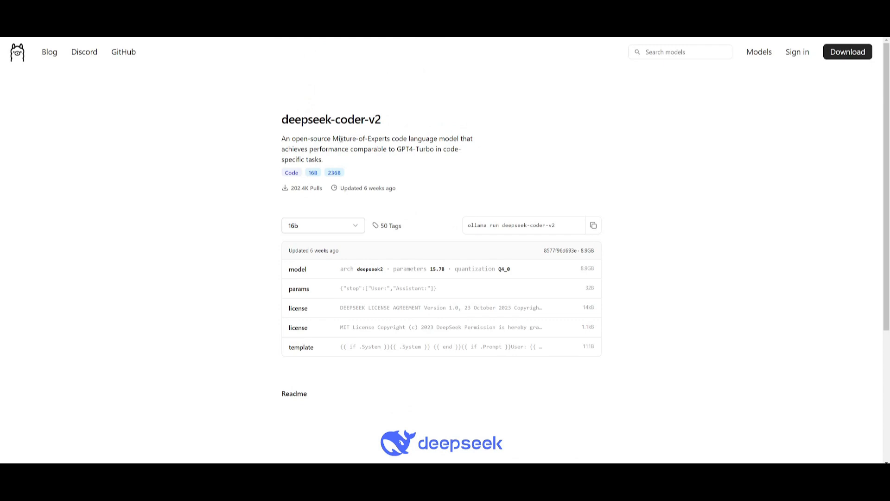
{"action": "mouse_move", "coordinate": [424, 229]}
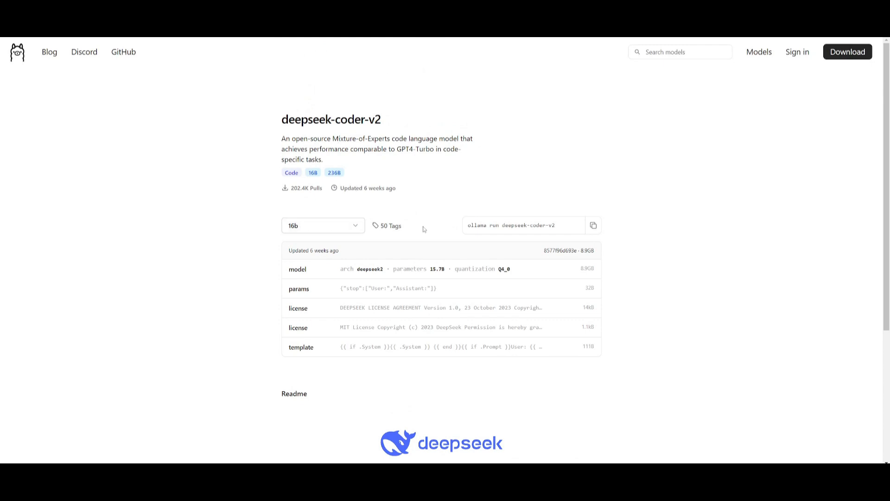
{"action": "mouse_move", "coordinate": [519, 218]}
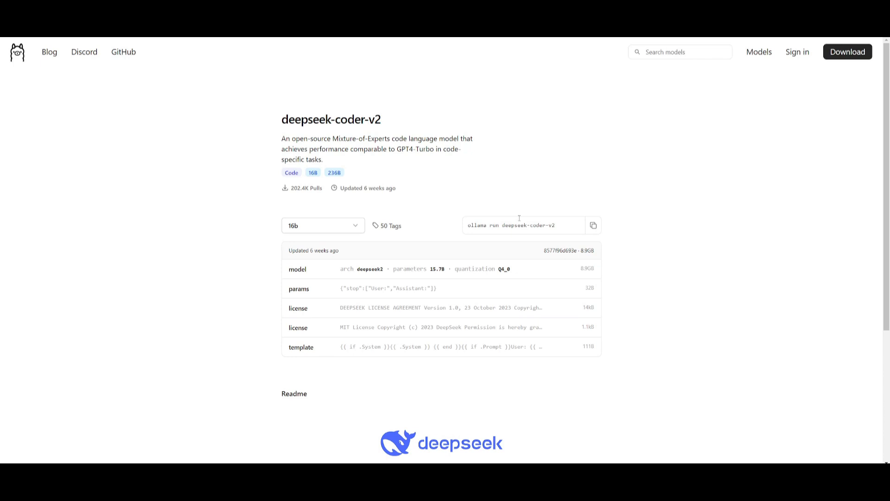
{"action": "mouse_move", "coordinate": [365, 223]}
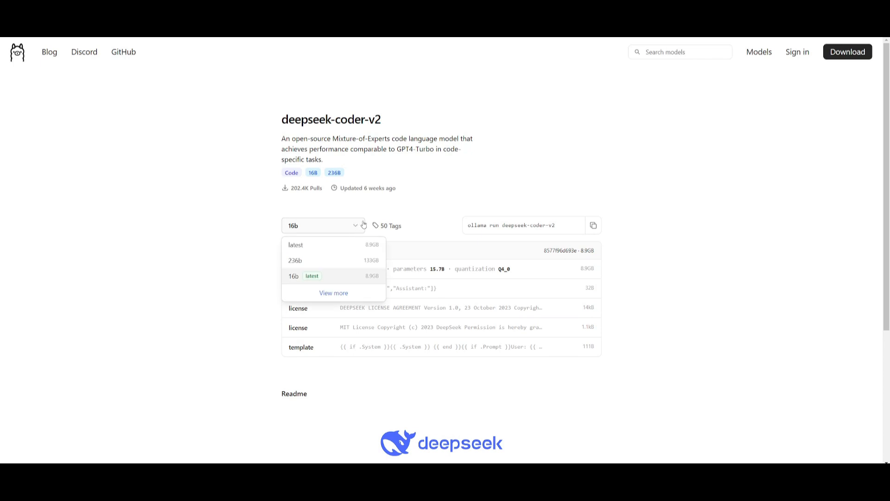
{"action": "mouse_move", "coordinate": [302, 280]}
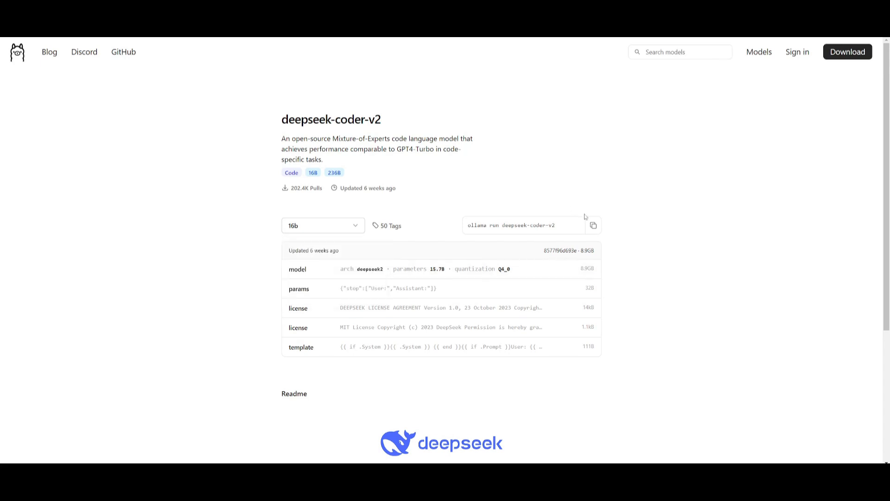
{"action": "left_click", "coordinate": [592, 224]}
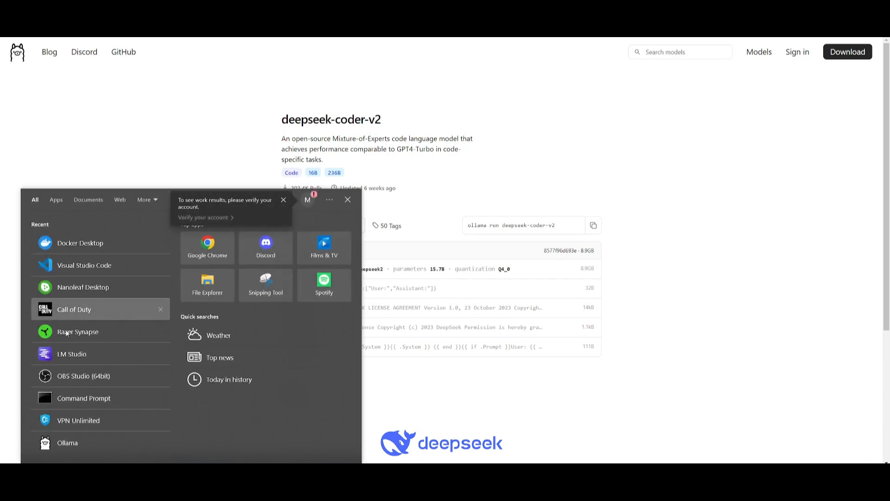
Start a new Command Prompt and run 'ollama run deepseek-coder-v2'.
{"action": "left_click", "coordinate": [83, 397]}
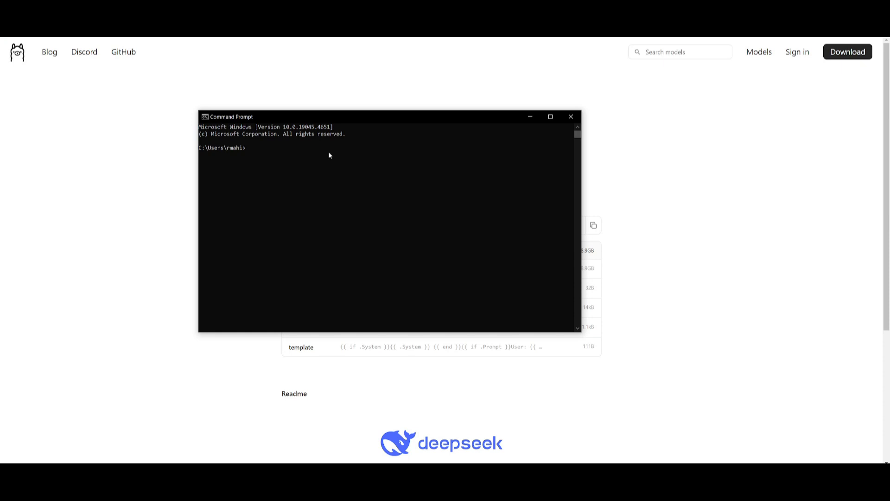
{"action": "type", "text": "ollama run deepseek-coder-v2"}
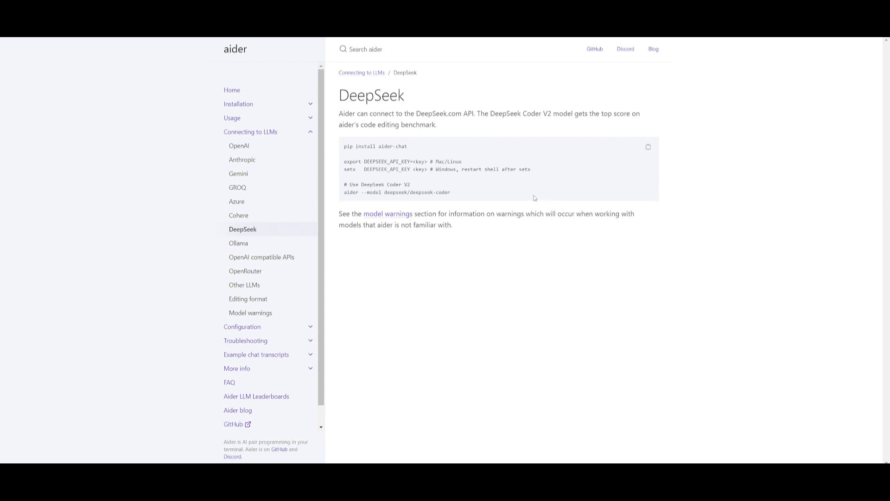
{"action": "mouse_move", "coordinate": [541, 176]}
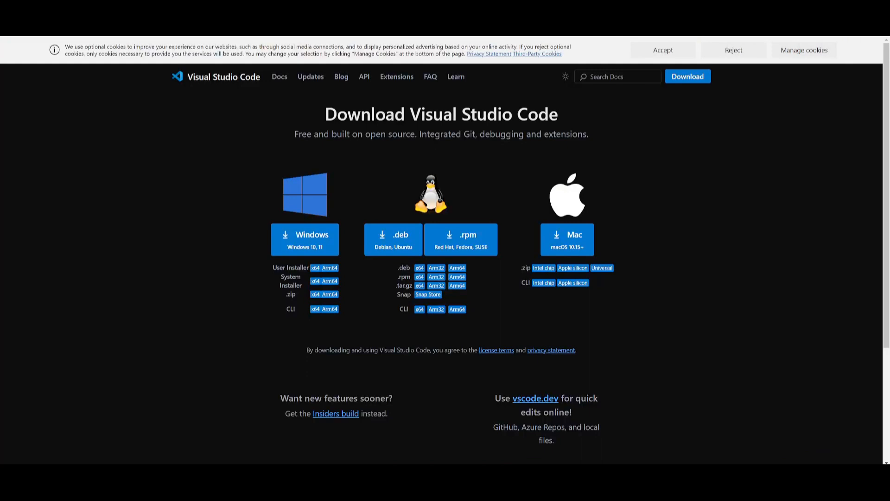
{"action": "mouse_move", "coordinate": [393, 239]}
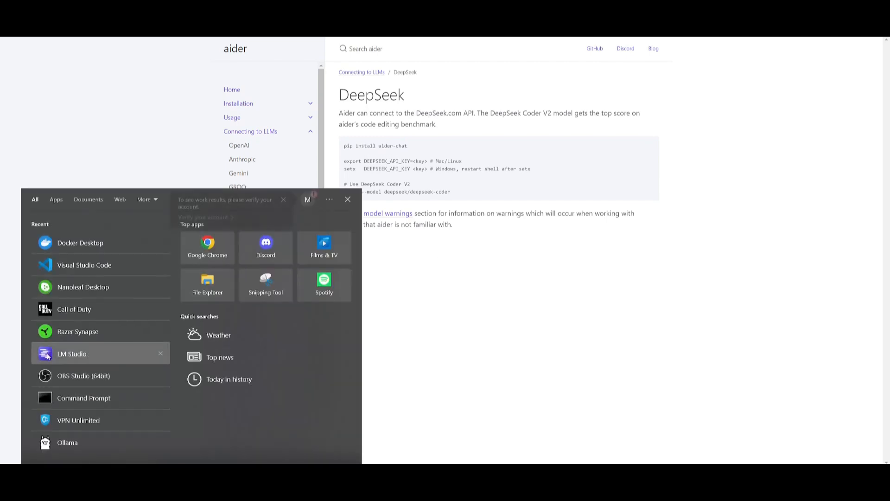
Start a new Command Prompt and enter 'pip install aider-chat'.
{"action": "left_click", "coordinate": [83, 398]}
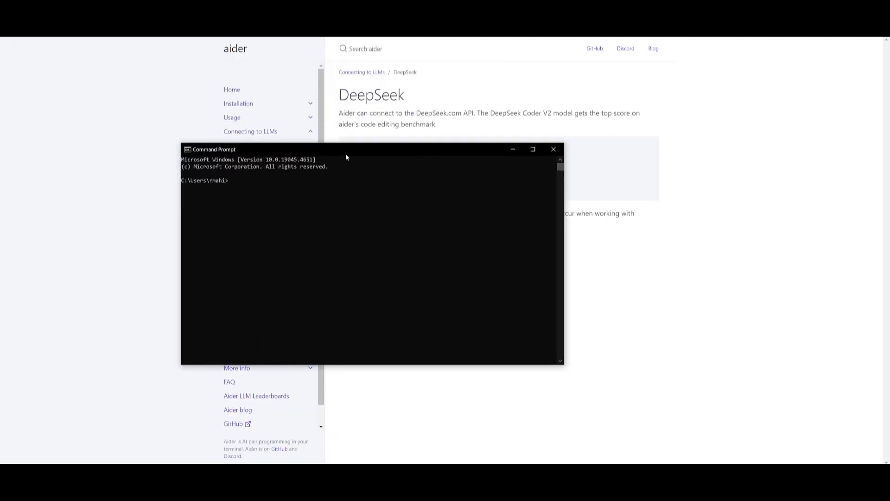
{"action": "type", "text": "pip install aider-chat"}
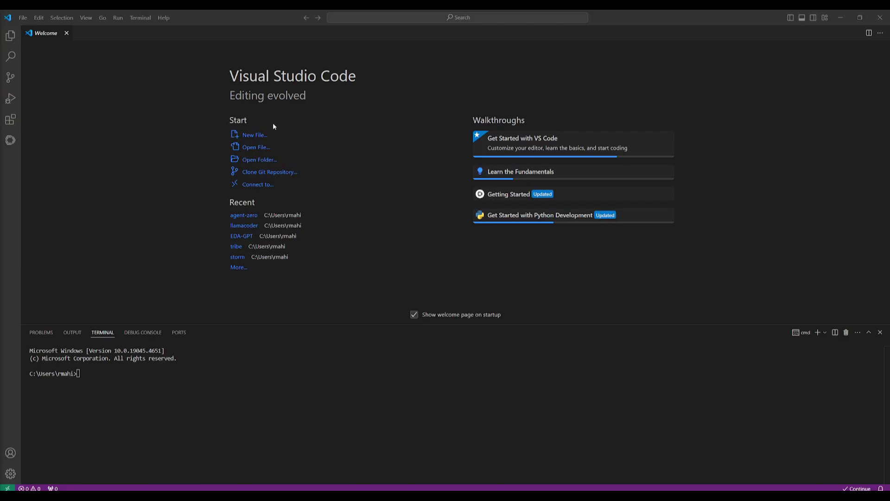
From the integrated terminal create the 'cal' folder with mkdir and change into it.
{"action": "left_click", "coordinate": [140, 17]}
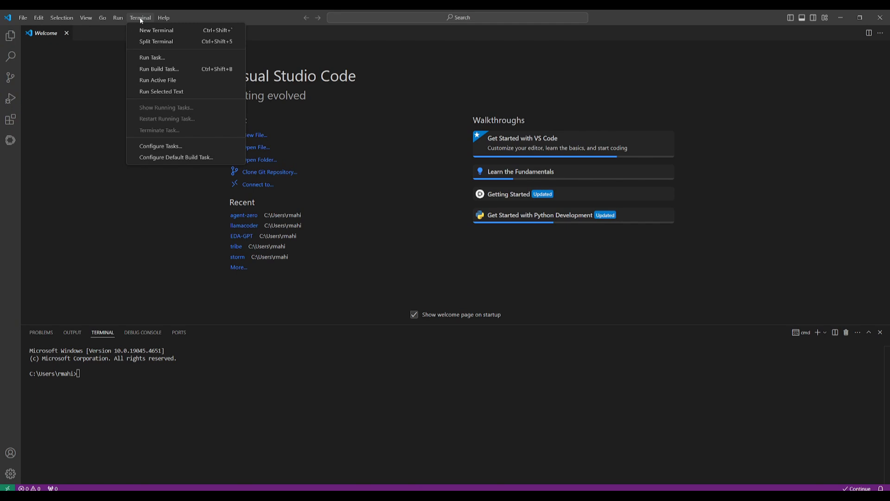
{"action": "mouse_move", "coordinate": [140, 20]}
{"action": "type", "text": "mkdir"}
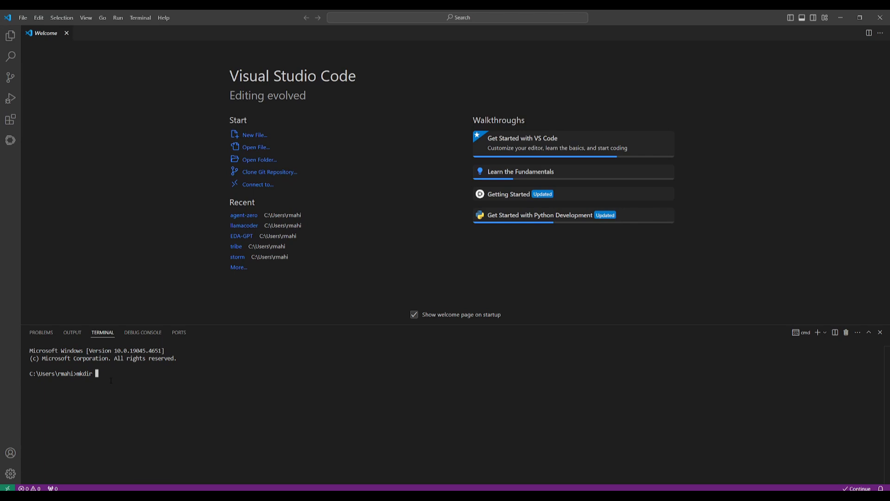
{"action": "type", "text": "d"}
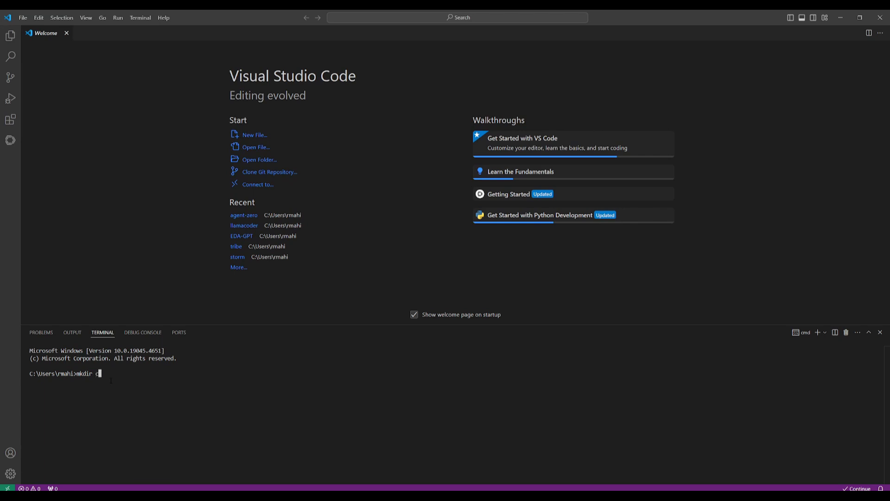
{"action": "key", "text": "Return"}
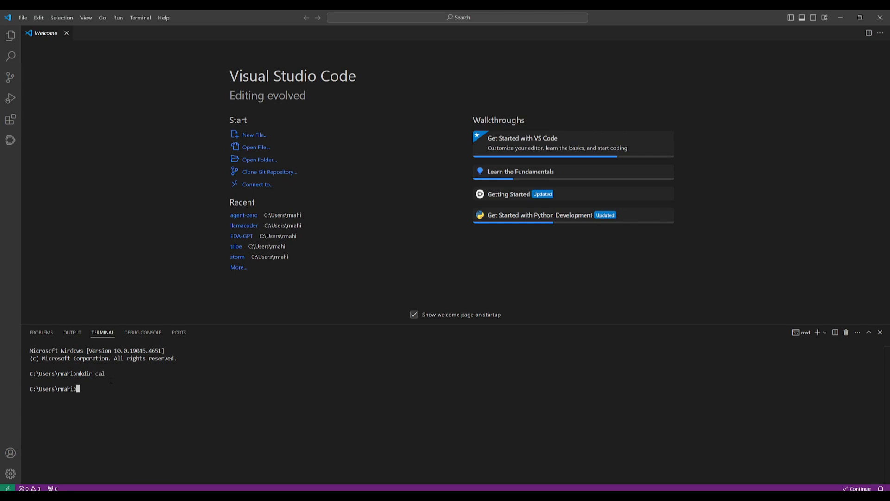
{"action": "type", "text": "cd cal"}
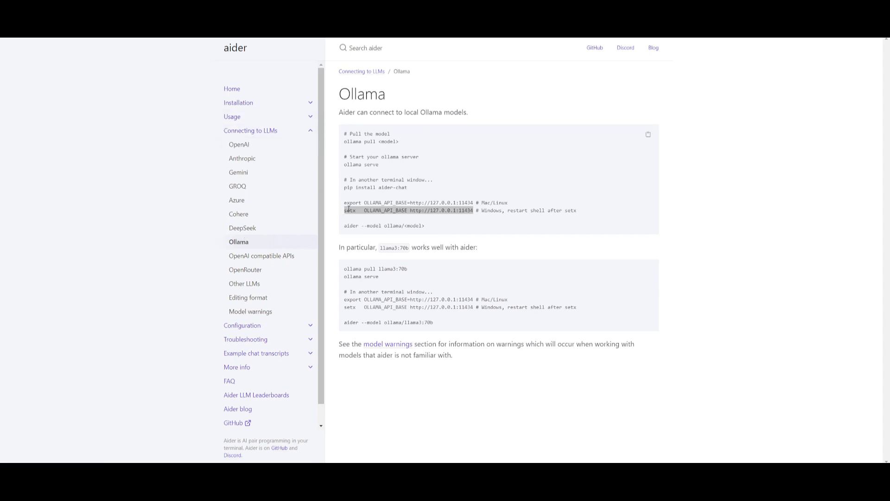
{"action": "mouse_move", "coordinate": [538, 218]}
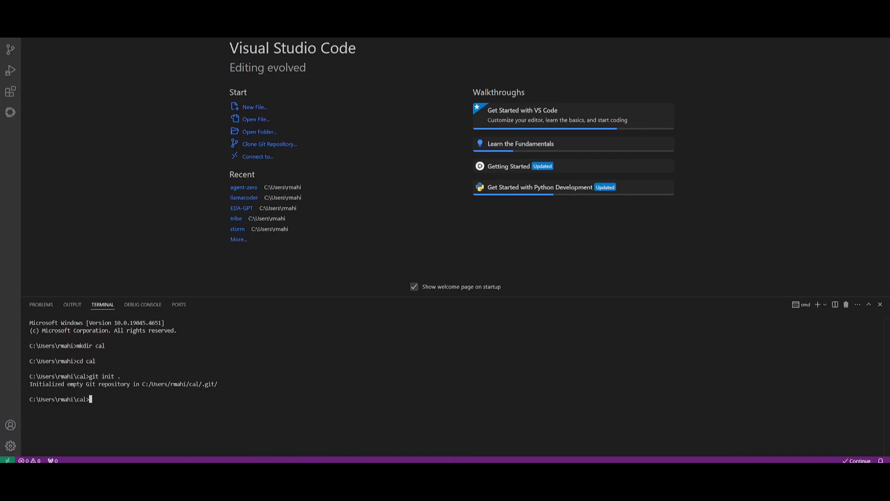
{"action": "type", "text": "setx   OLLAMA_API_BASE http://127.0.0.1:11434"}
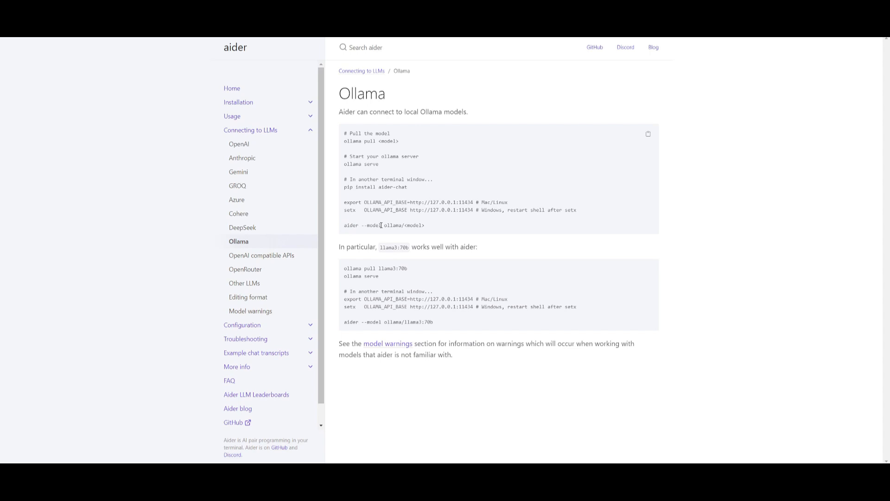
{"action": "mouse_move", "coordinate": [435, 231]}
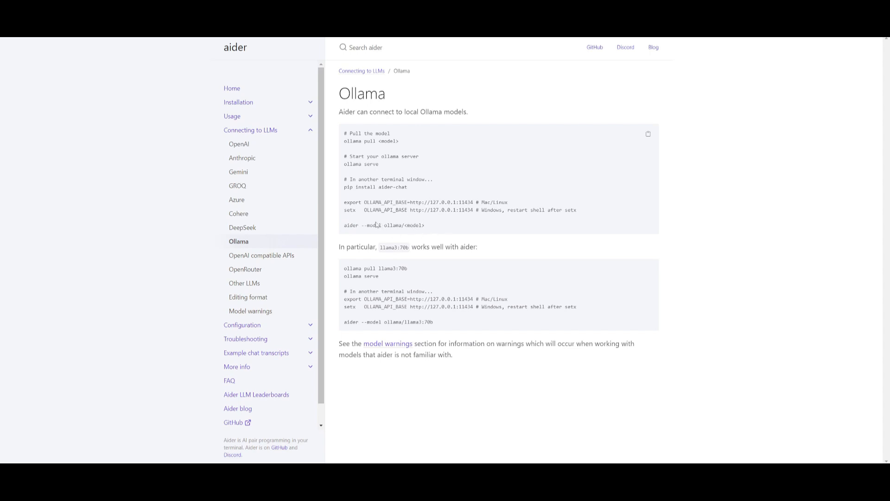
{"action": "mouse_move", "coordinate": [528, 393]}
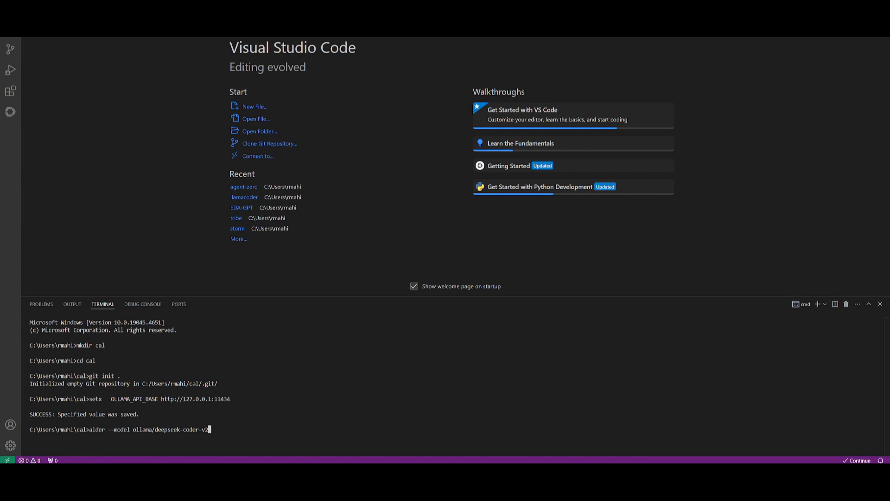
Launch 'aider --model ollama/deepseek-coder-v2' in the cal repository.
{"action": "key", "text": "Return"}
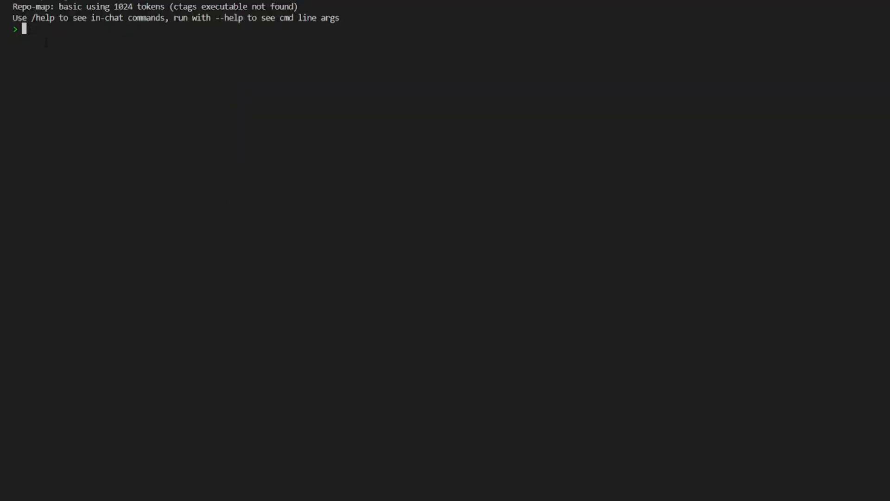
Ask aider: 'Hey can you please create me a calender app that people can schedule events for every month'.
{"action": "type", "text": "Hey"}
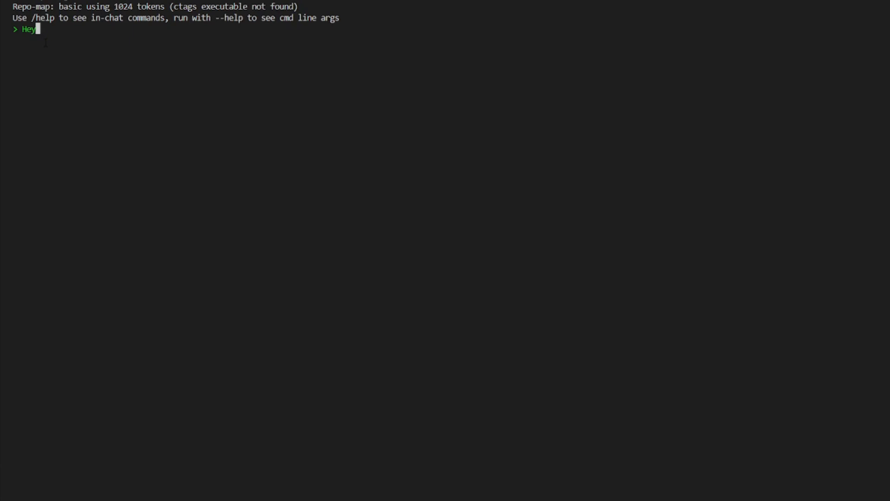
{"action": "type", "text": "can you please cr"}
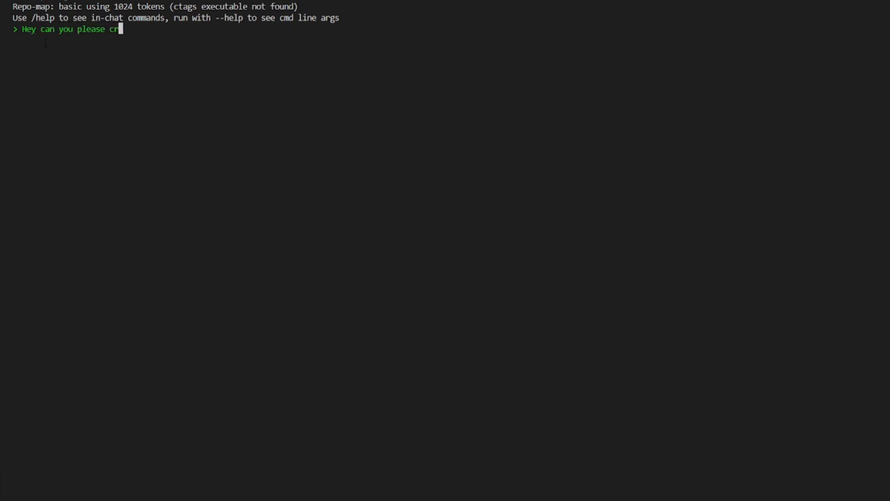
{"action": "type", "text": "eate me a ca"}
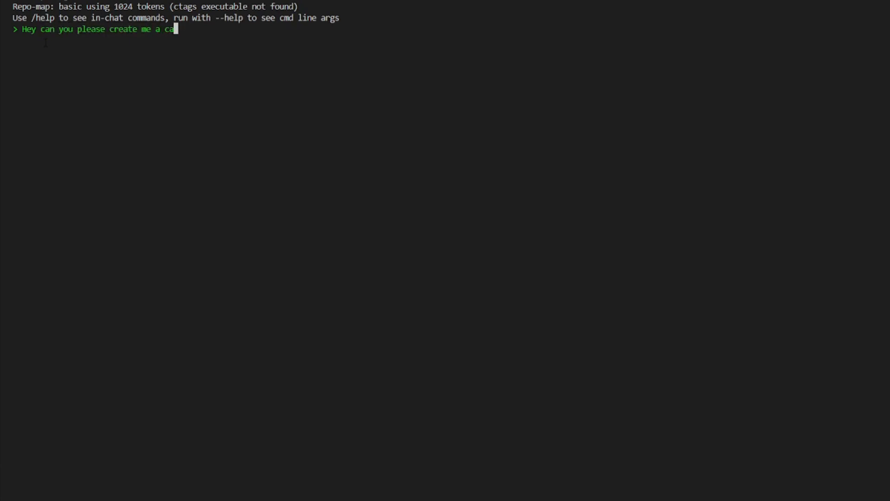
{"action": "type", "text": "lender app"}
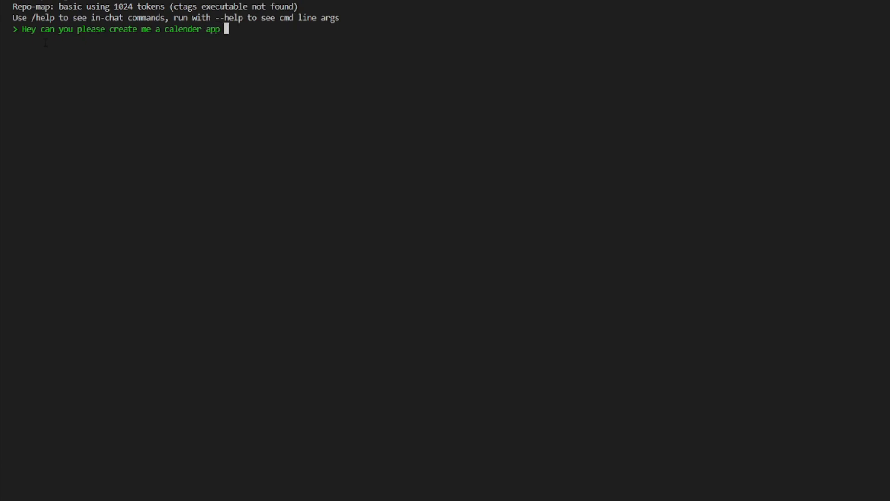
{"action": "type", "text": "that people can e"}
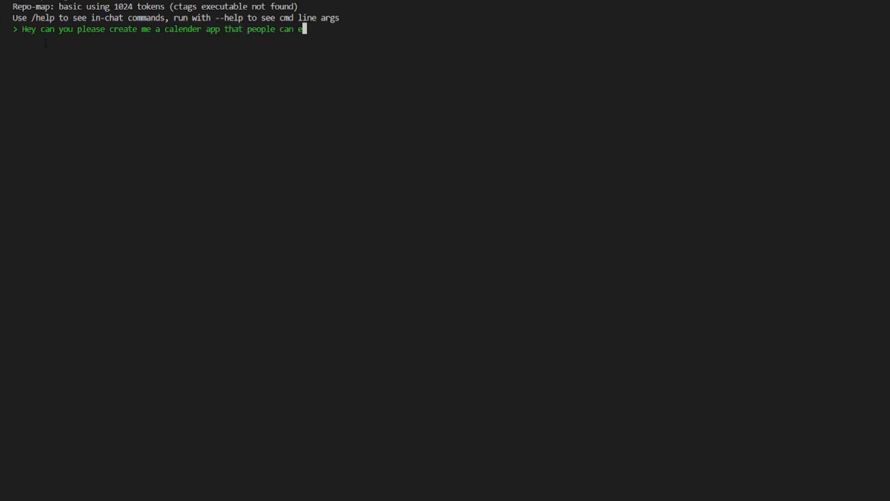
{"action": "type", "text": "scheu"}
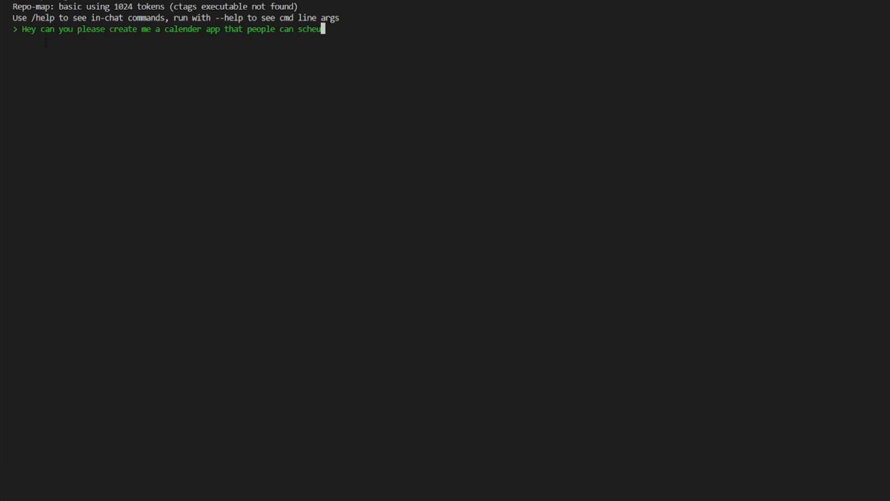
{"action": "type", "text": "dule events for every month"}
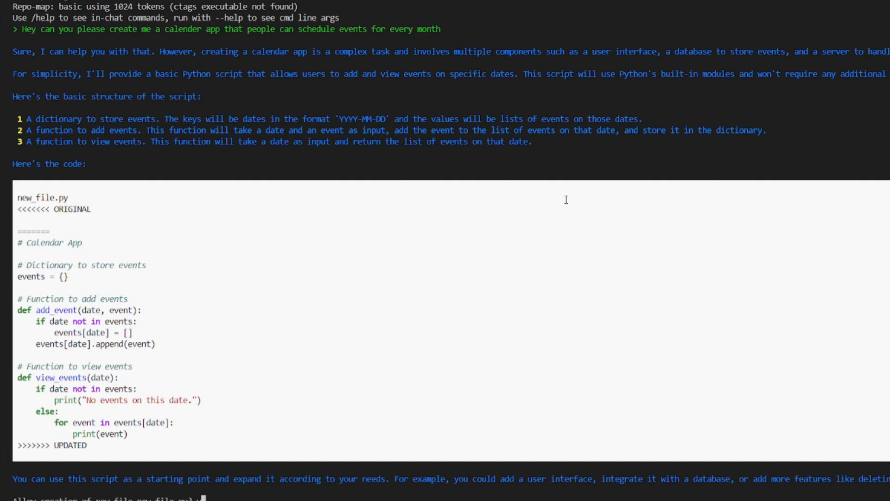
{"action": "mouse_move", "coordinate": [565, 199]}
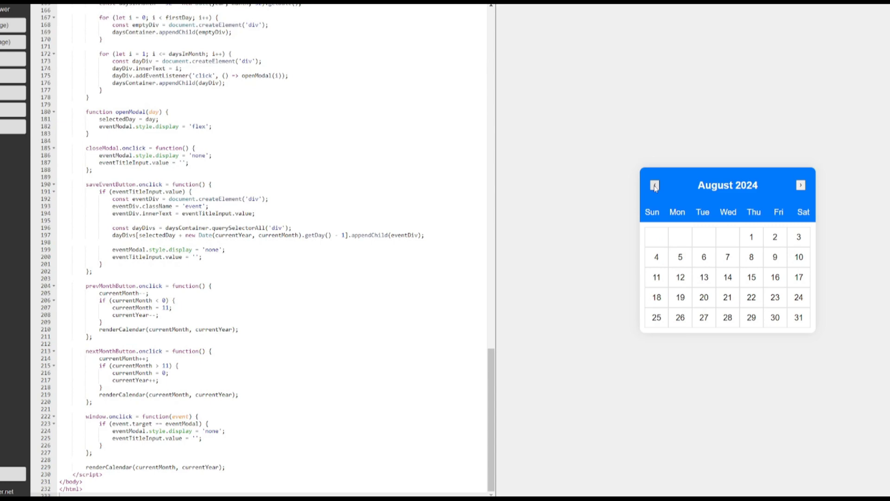
Flip to September and back to August 2024, then save a 'world of ai' event on the 7th.
{"action": "left_click", "coordinate": [800, 185]}
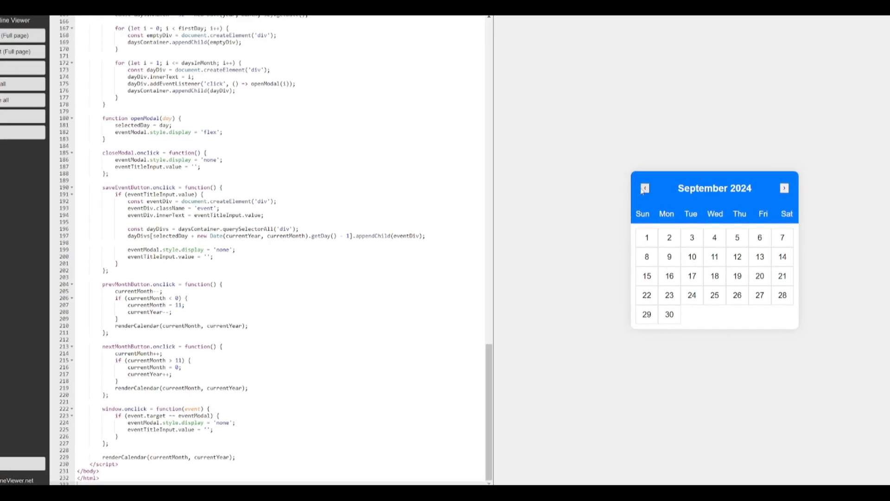
{"action": "left_click", "coordinate": [644, 188]}
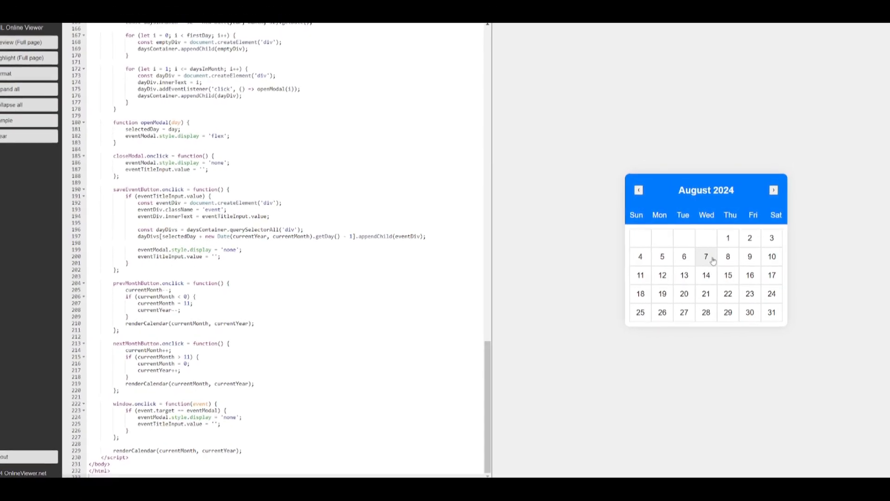
{"action": "left_click", "coordinate": [705, 256]}
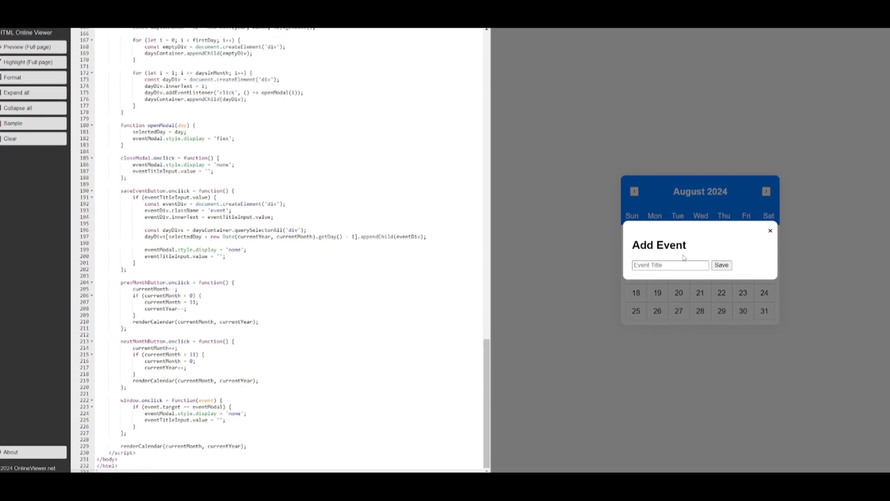
{"action": "left_click", "coordinate": [669, 265]}
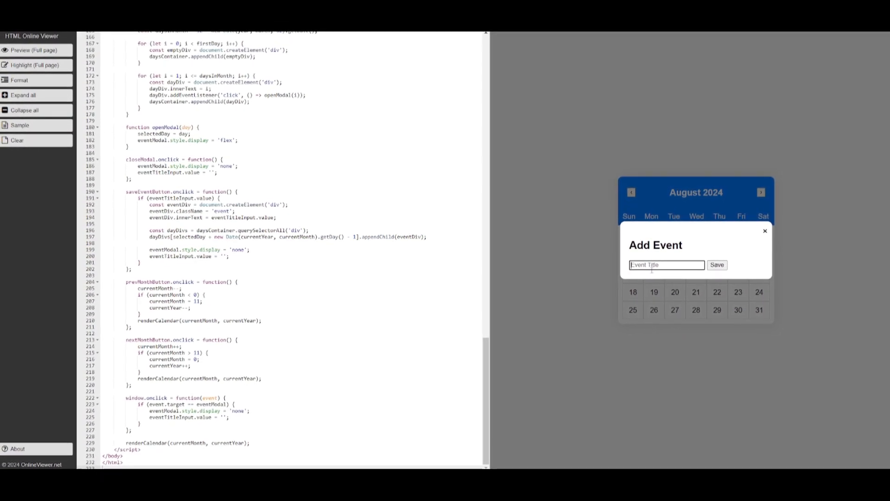
{"action": "type", "text": "world of ai"}
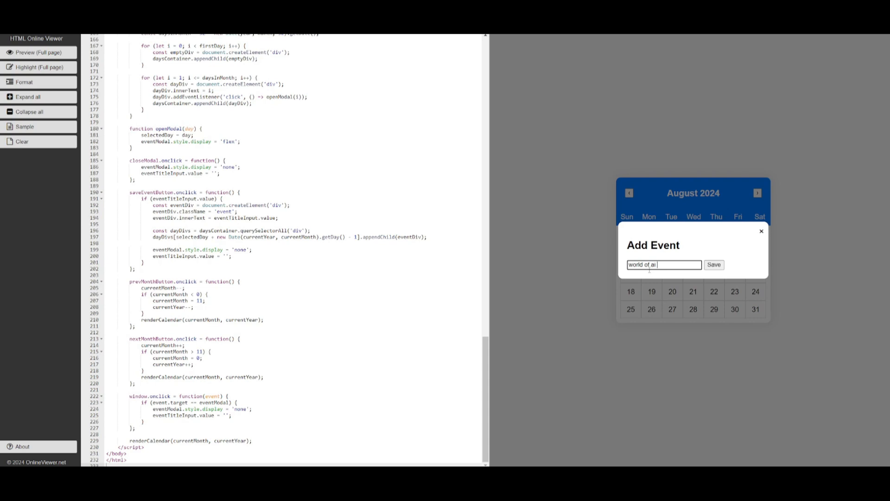
{"action": "left_click", "coordinate": [714, 264]}
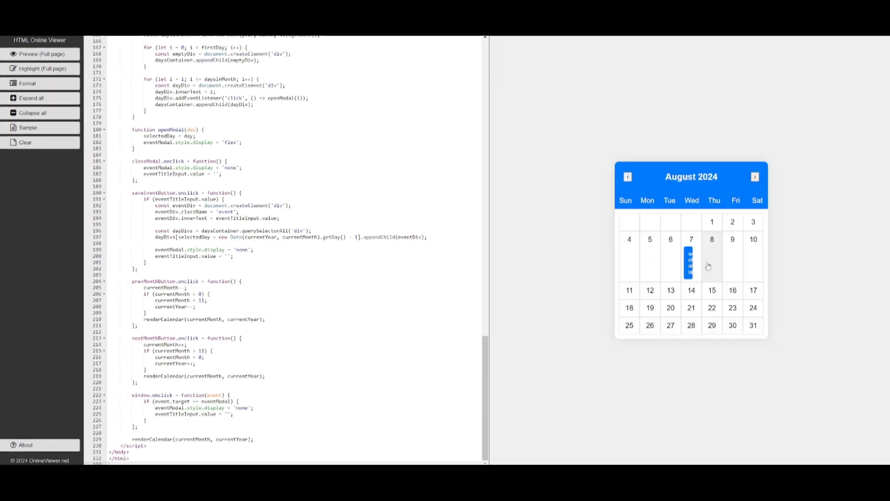
{"action": "left_click", "coordinate": [691, 262]}
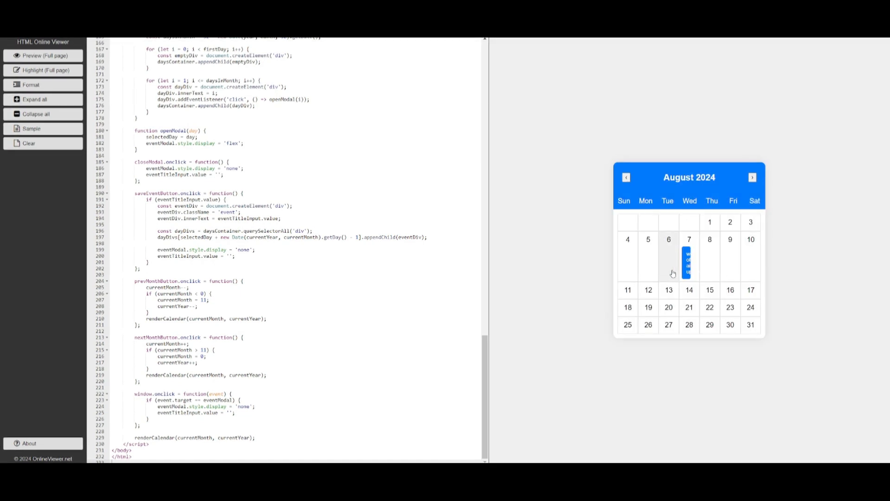
{"action": "mouse_move", "coordinate": [729, 244]}
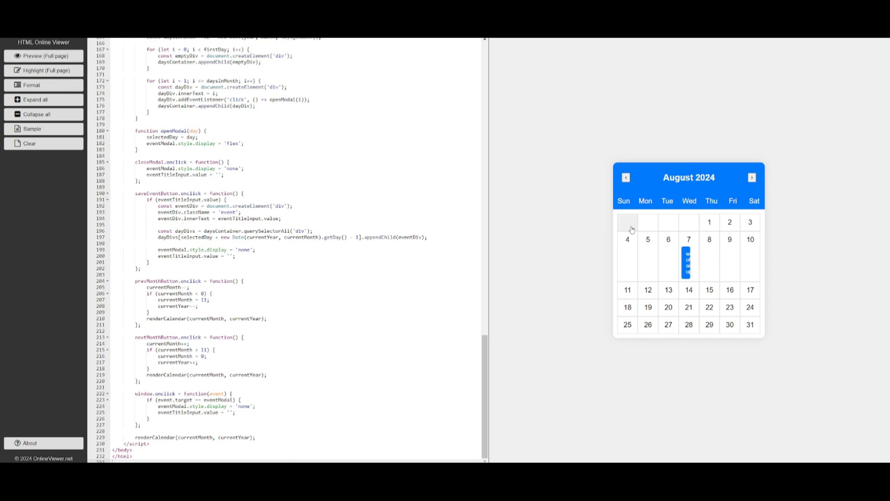
{"action": "mouse_move", "coordinate": [682, 237]}
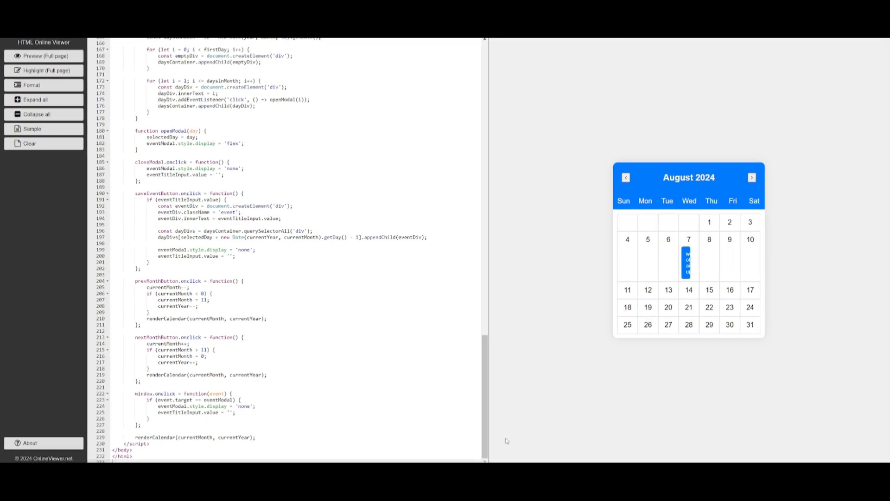
{"action": "mouse_move", "coordinate": [500, 404]}
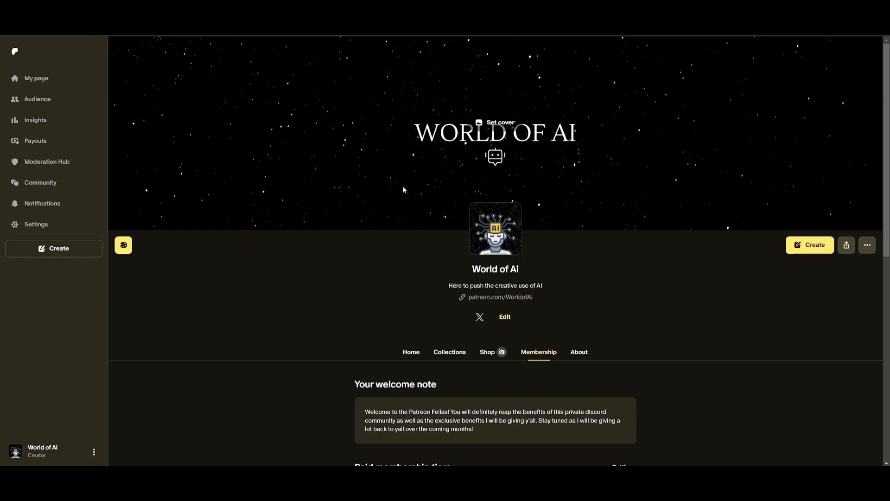
{"action": "mouse_move", "coordinate": [280, 135]}
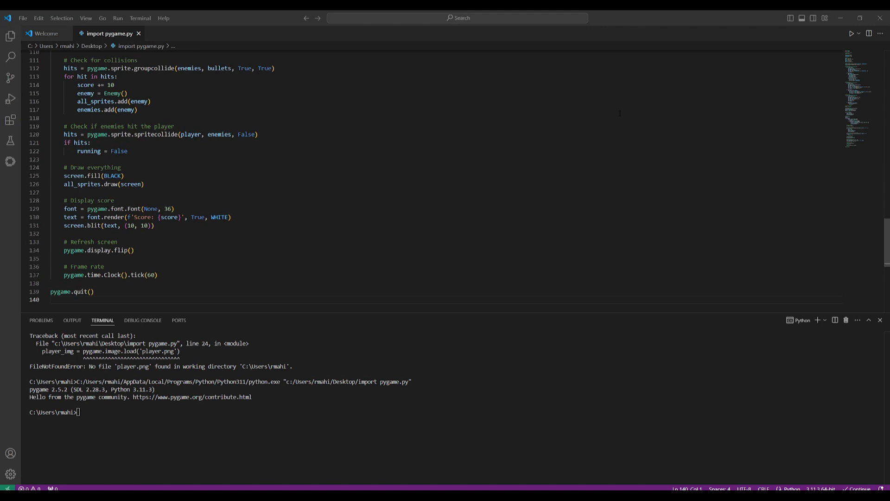
Run the pygame script from the editor toolbar and play the Space Shooter window that opens.
{"action": "left_click", "coordinate": [850, 33]}
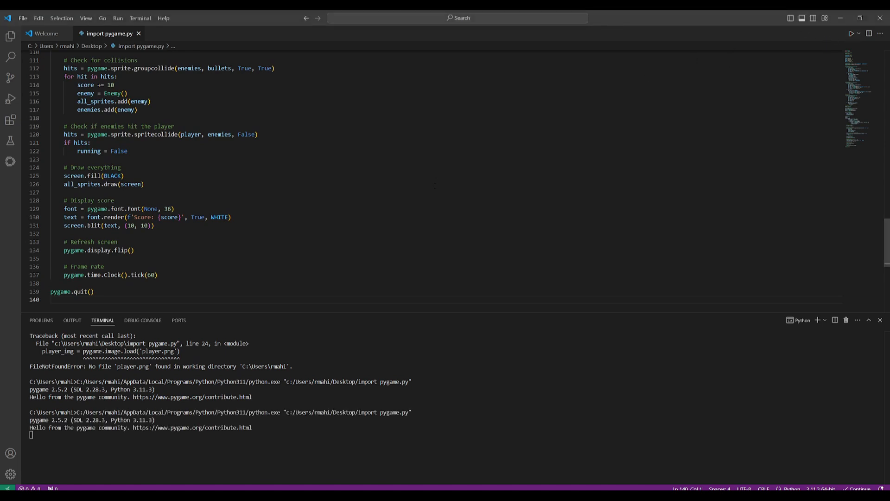
{"action": "left_click", "coordinate": [51, 299]}
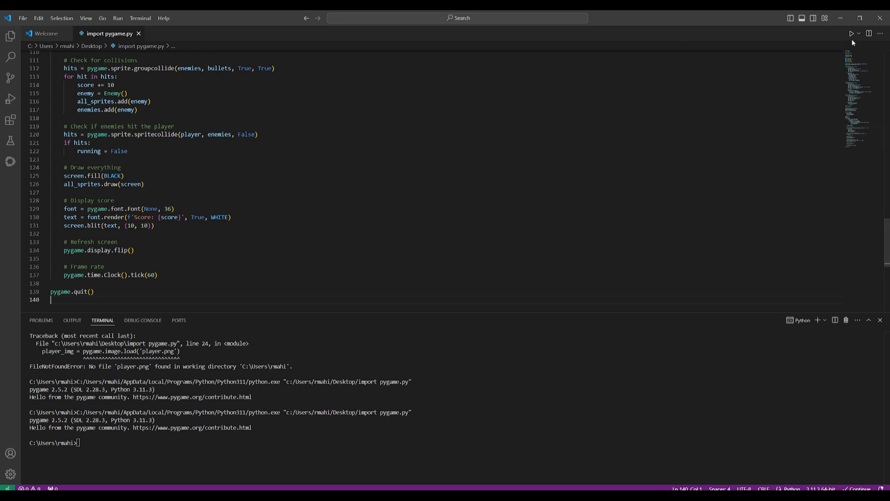
{"action": "left_click", "coordinate": [852, 34]}
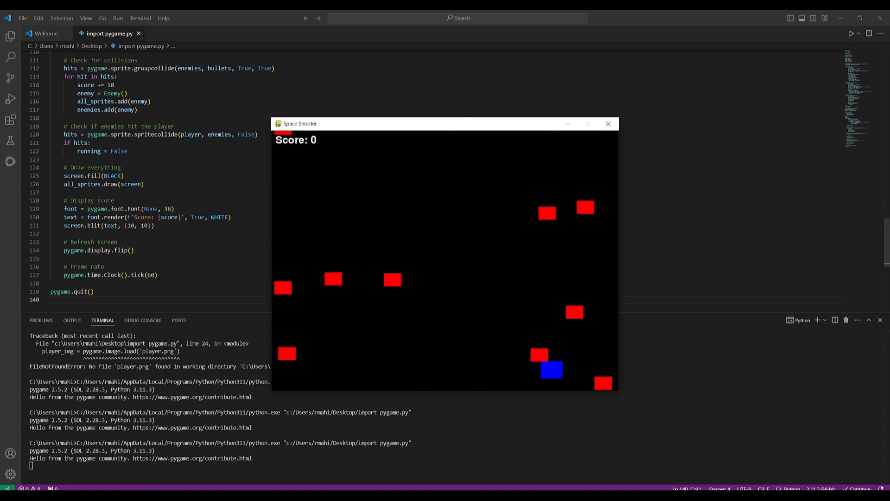
{"action": "left_click", "coordinate": [608, 123]}
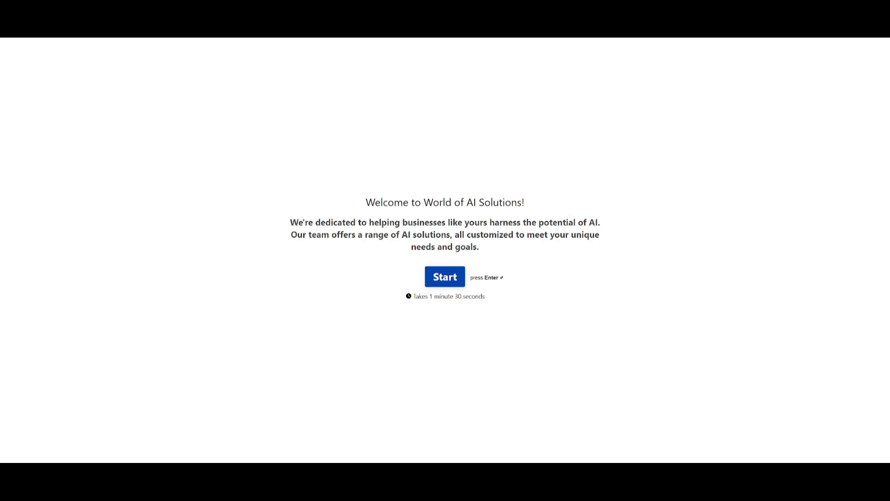
{"action": "left_click", "coordinate": [444, 276]}
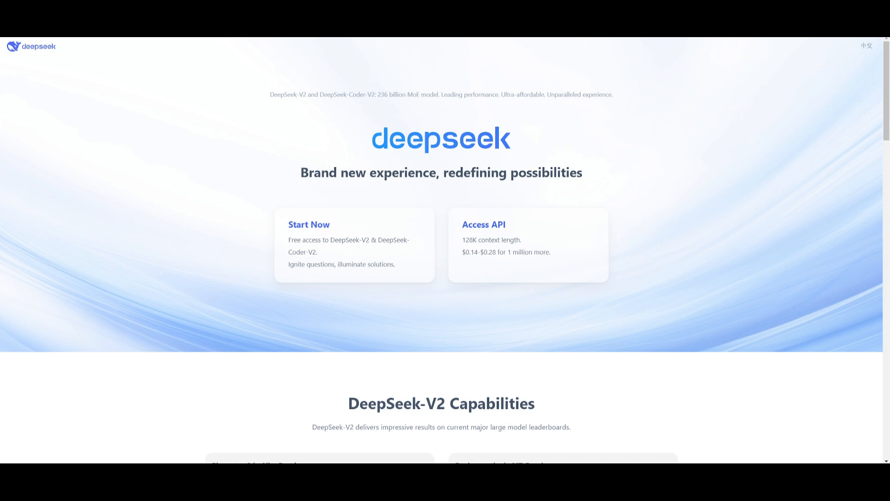
{"action": "mouse_move", "coordinate": [420, 82]}
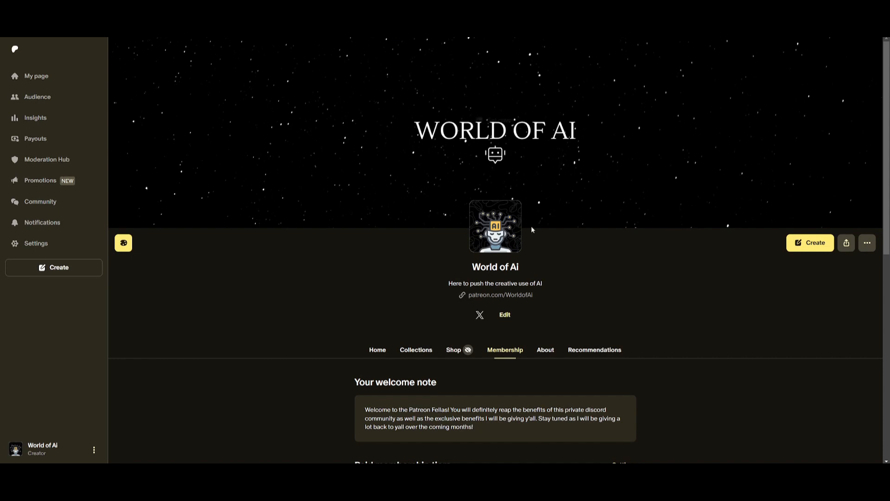
{"action": "mouse_move", "coordinate": [593, 264]}
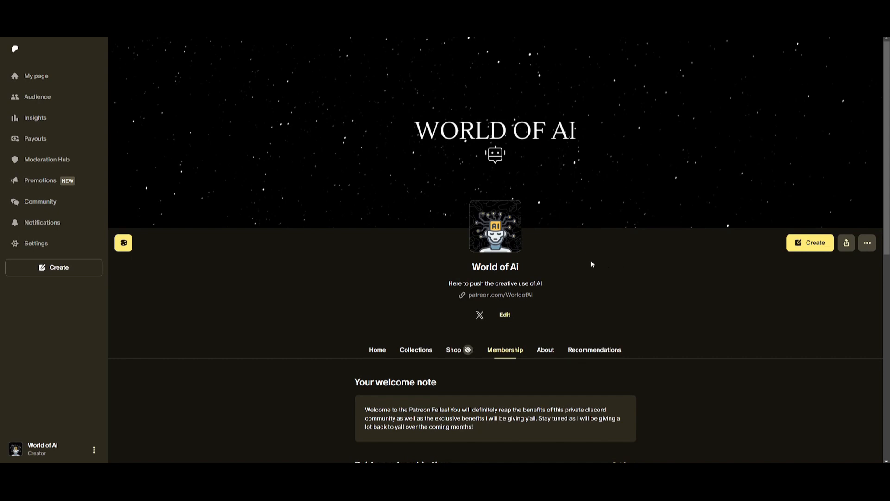
{"action": "mouse_move", "coordinate": [592, 264]}
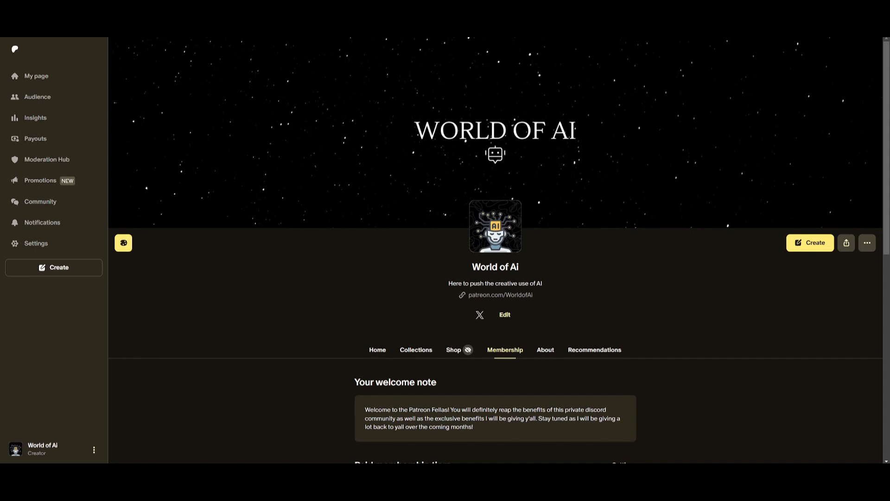
Follow the X link to the WorldofAi profile and scroll through its recent posts.
{"action": "left_click", "coordinate": [478, 314]}
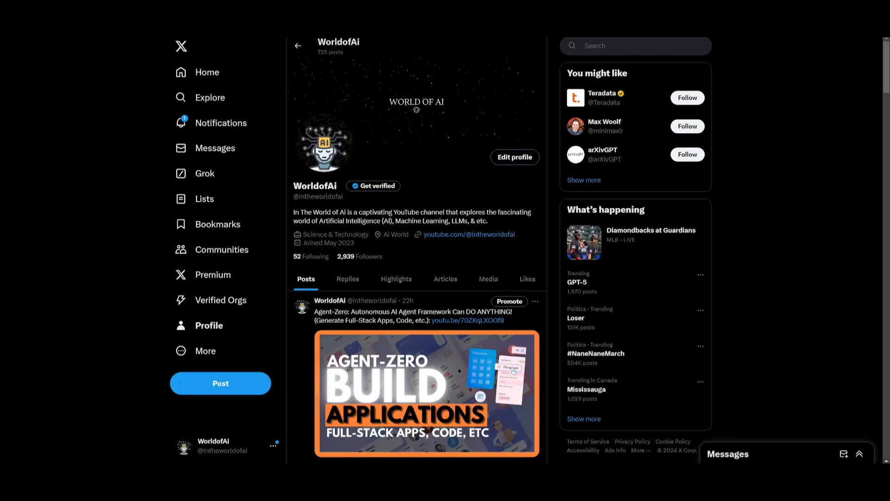
{"action": "scroll", "scroll_direction": "down", "scroll_amount": 3}
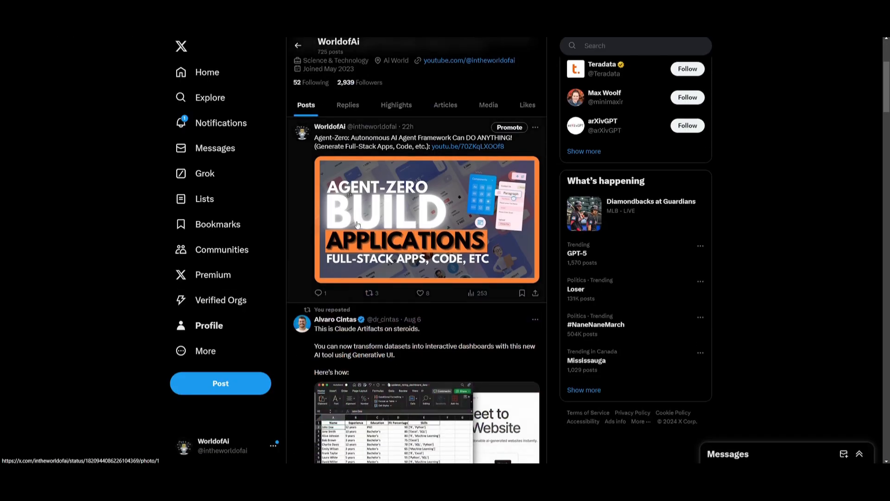
{"action": "scroll", "scroll_direction": "down", "scroll_amount": 3}
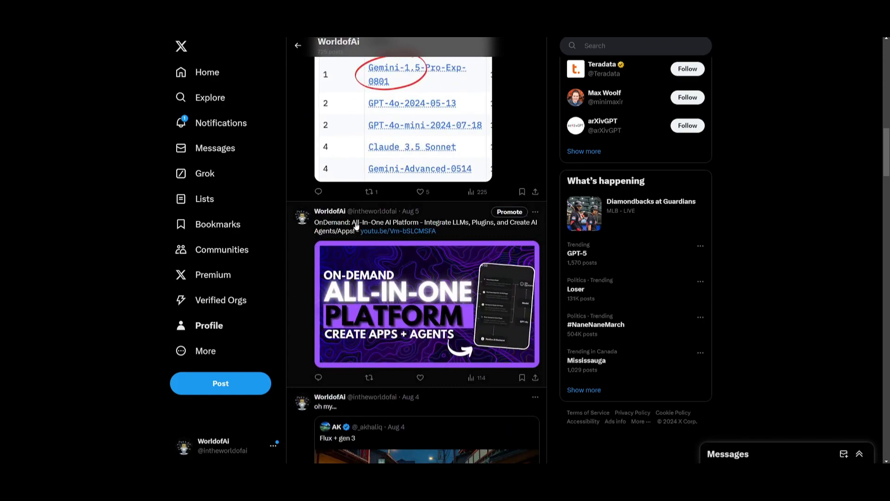
{"action": "scroll", "scroll_direction": "down", "scroll_amount": 3}
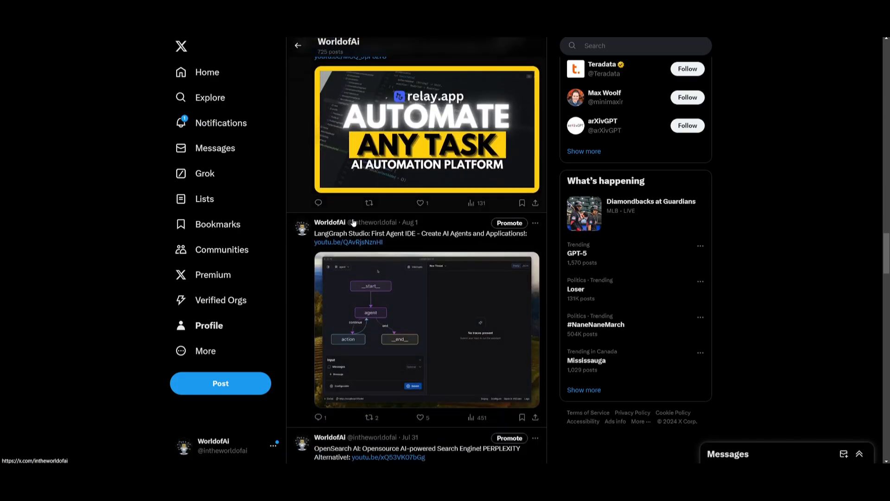
{"action": "scroll", "scroll_direction": "down", "scroll_amount": 3}
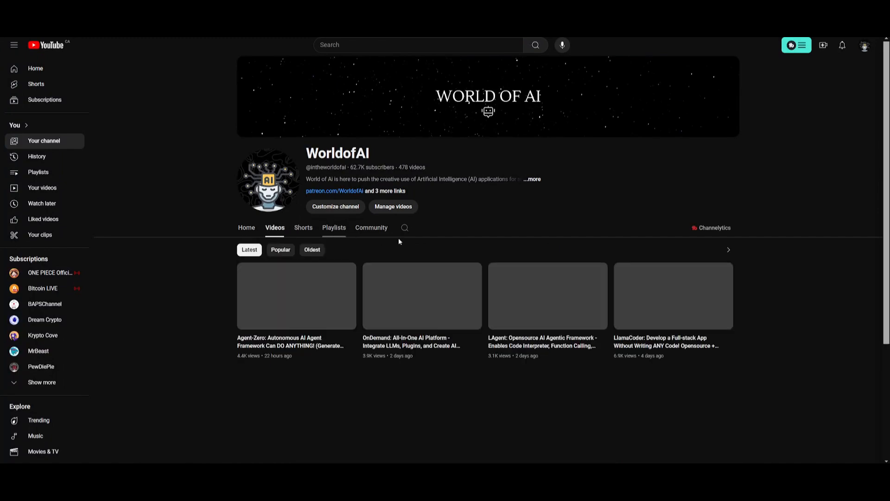
{"action": "scroll", "scroll_direction": "down", "scroll_amount": 3}
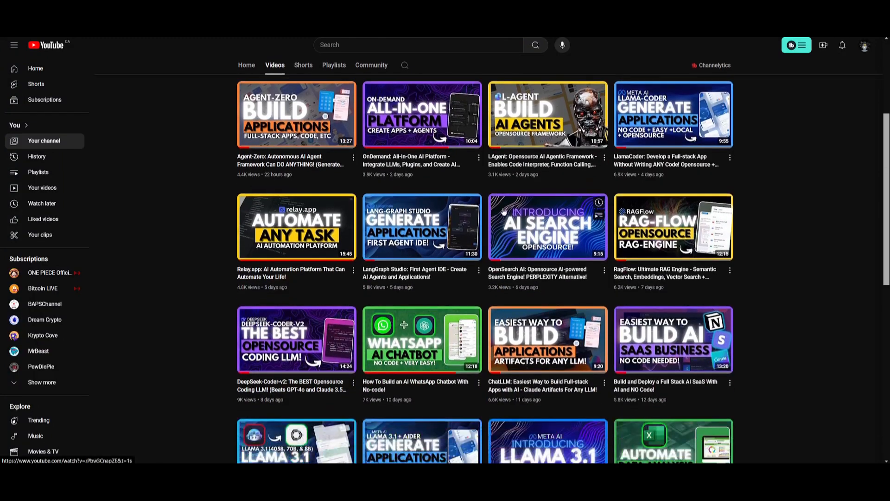
{"action": "scroll", "scroll_direction": "down", "scroll_amount": 3}
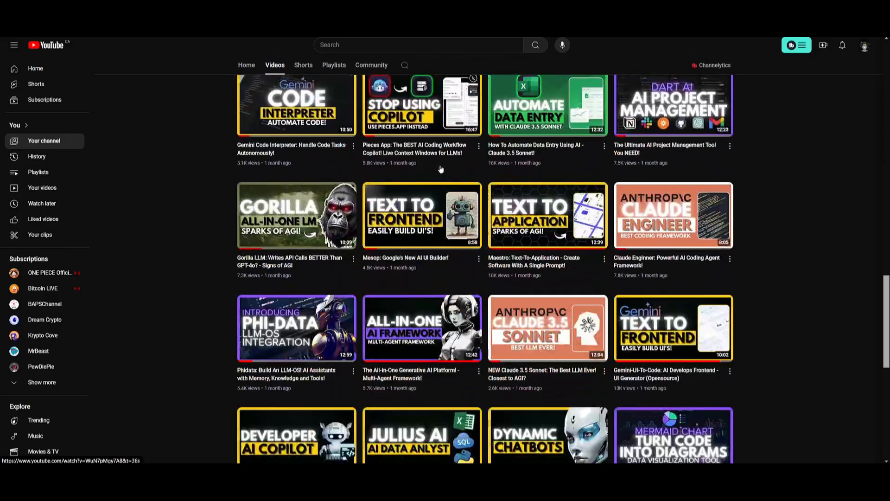
{"action": "scroll", "scroll_direction": "down", "scroll_amount": 3}
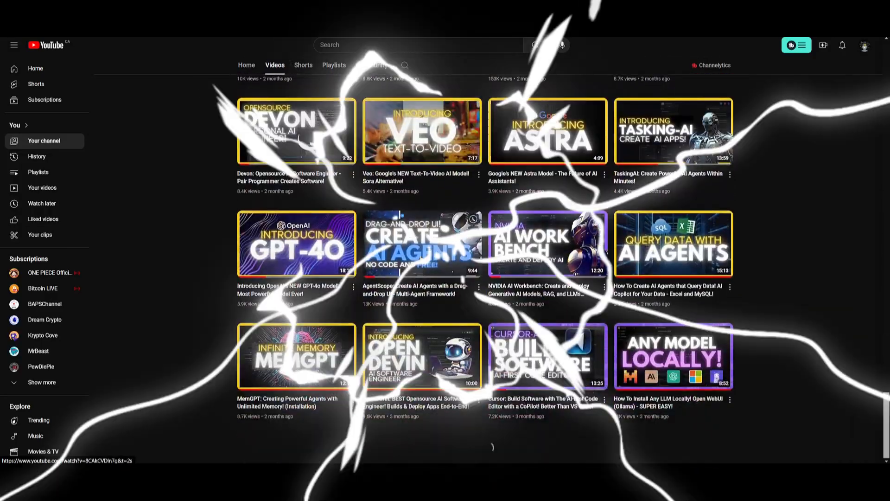
{"action": "scroll", "scroll_direction": "down", "scroll_amount": 3}
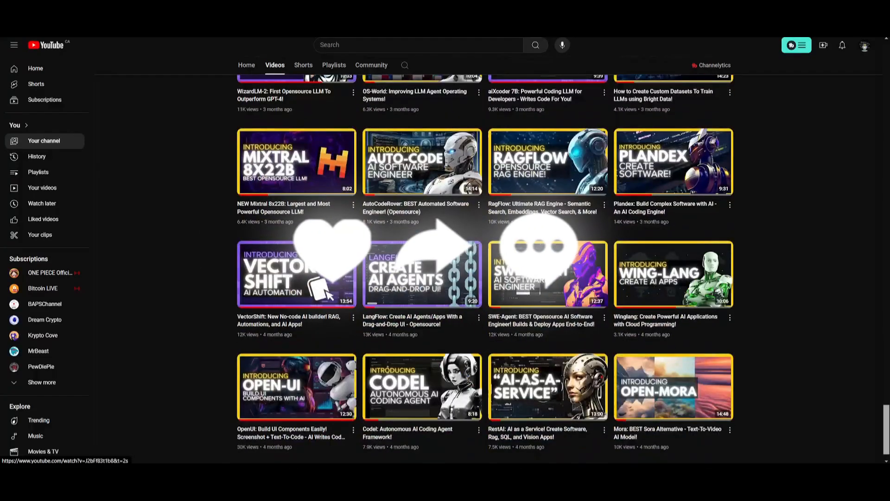
{"action": "scroll", "scroll_direction": "down", "scroll_amount": 3}
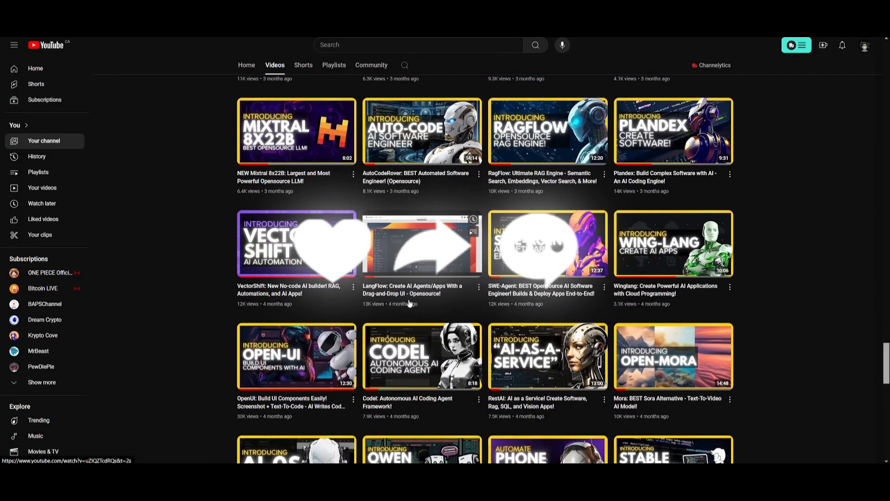